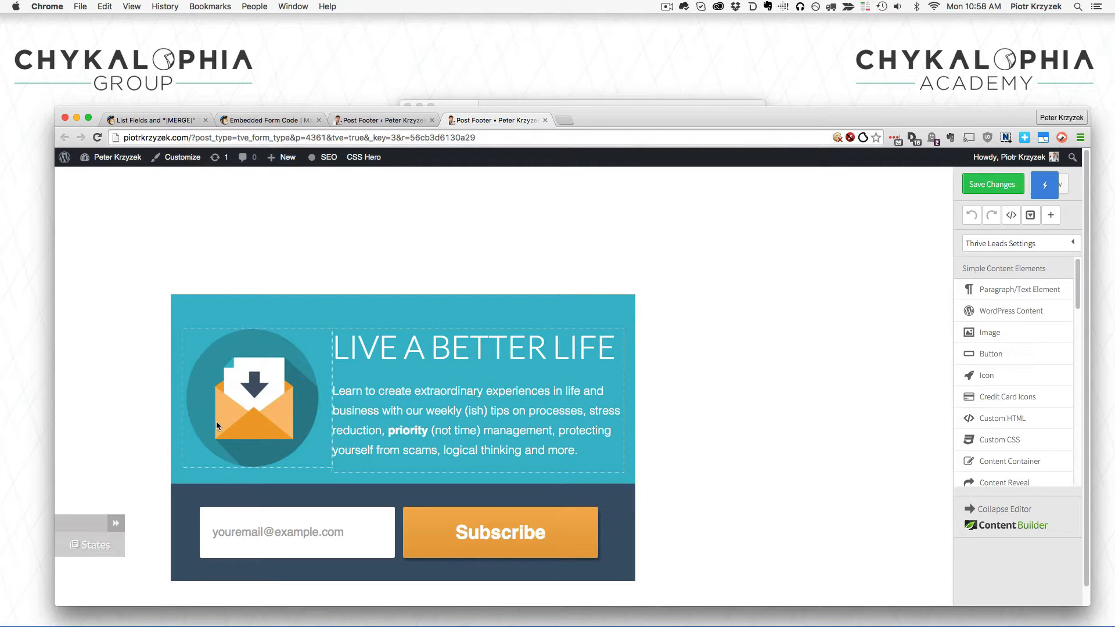
Open the form's lead generation options, select MailChimp's SOURCE merge tag, and return to the editor.
left_click(297, 532)
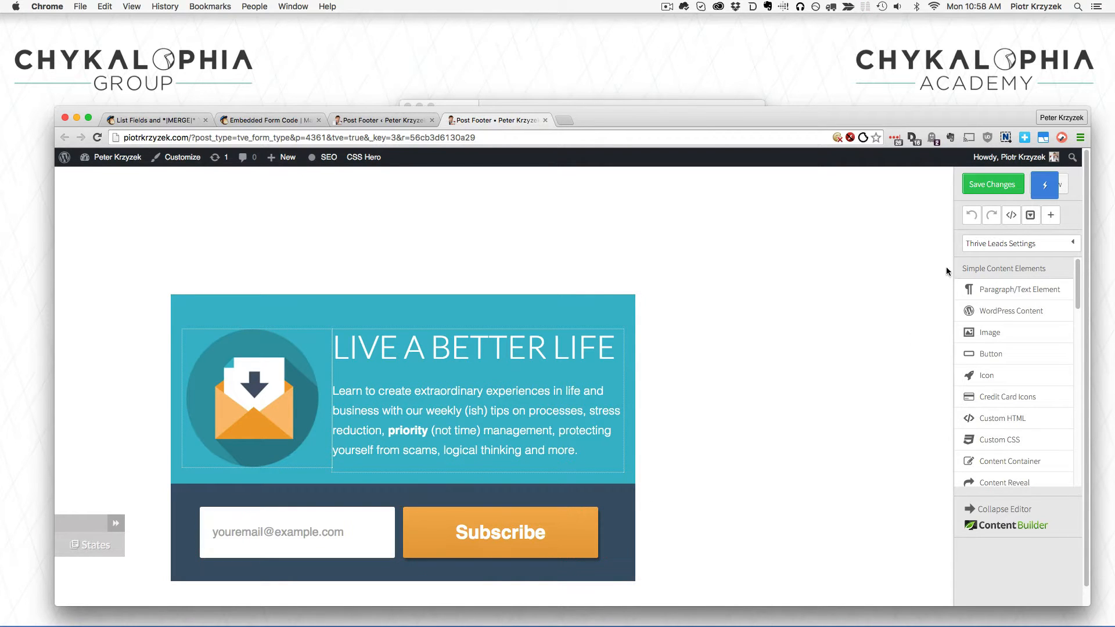
mouse_move(1010, 215)
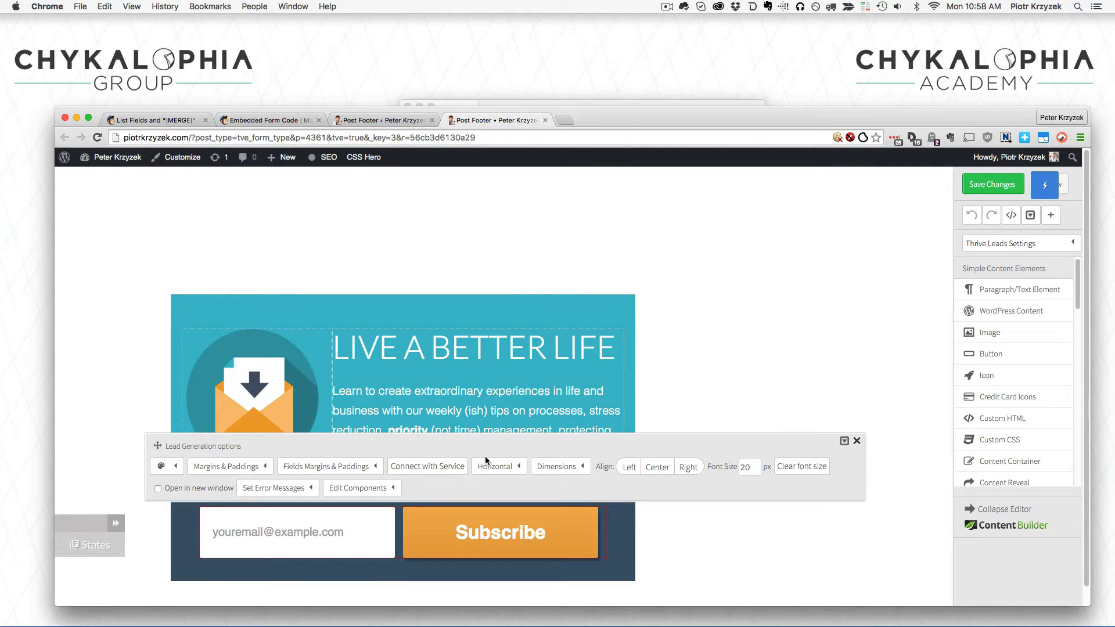
mouse_move(719, 298)
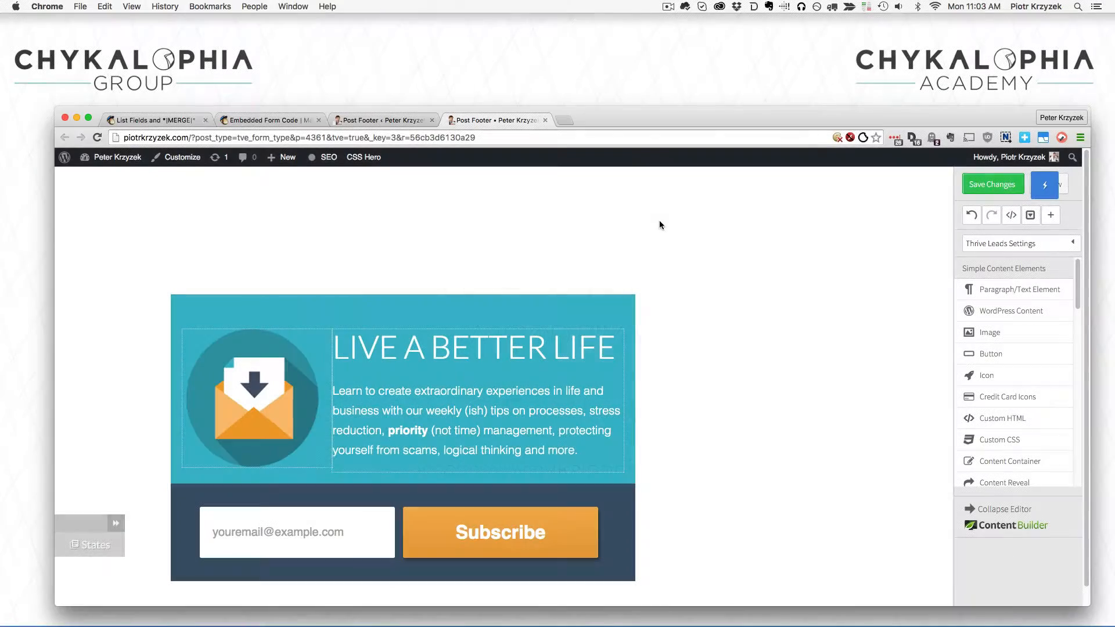
mouse_move(728, 397)
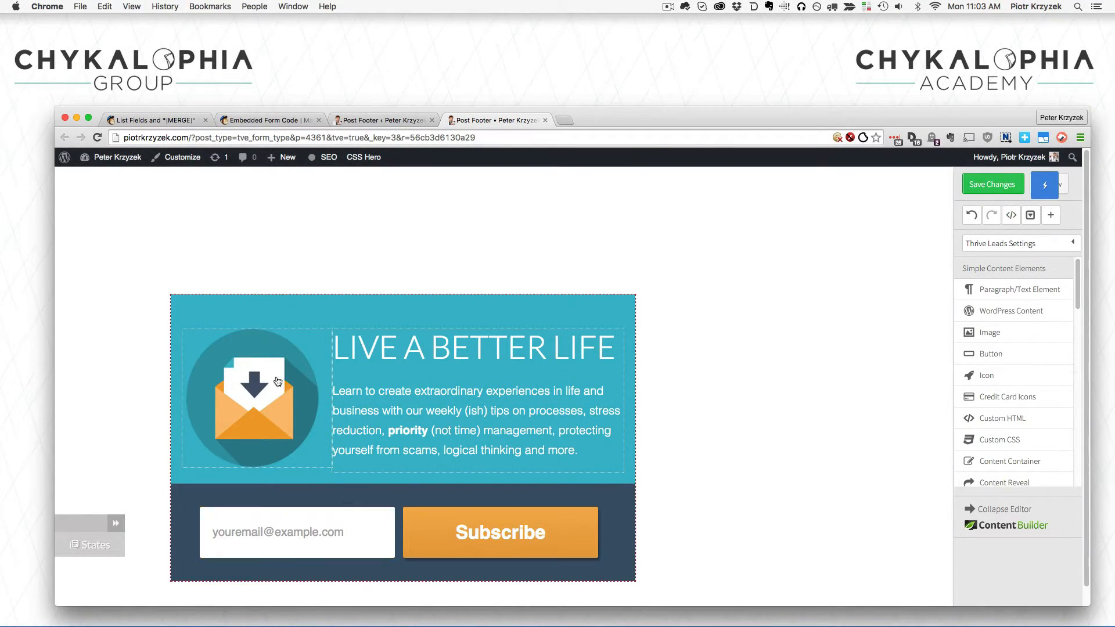
left_click(149, 120)
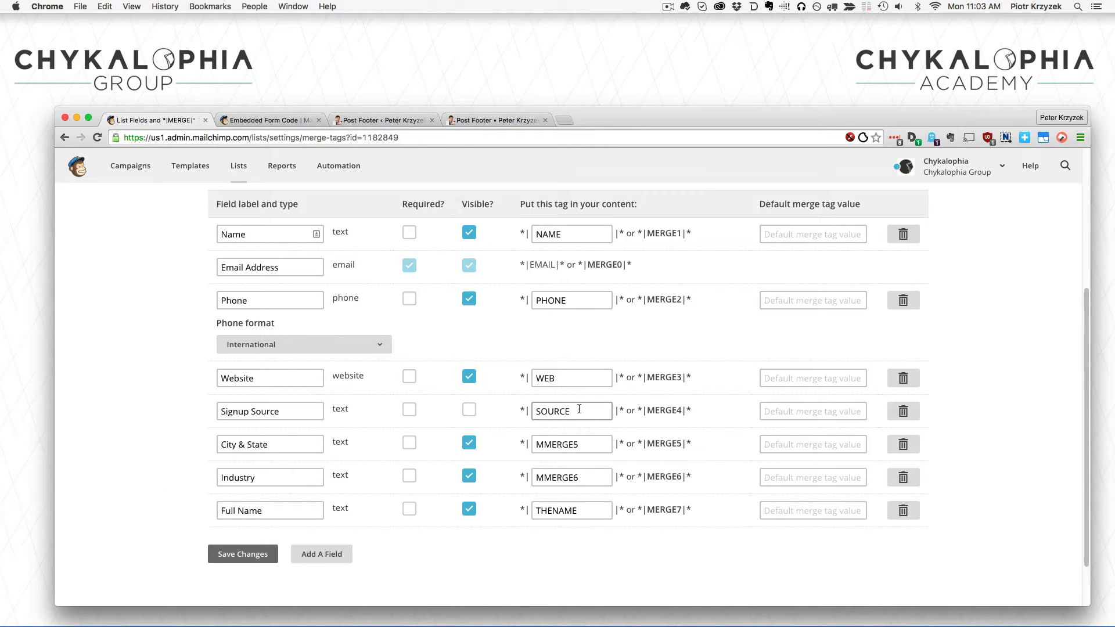
left_click(571, 411)
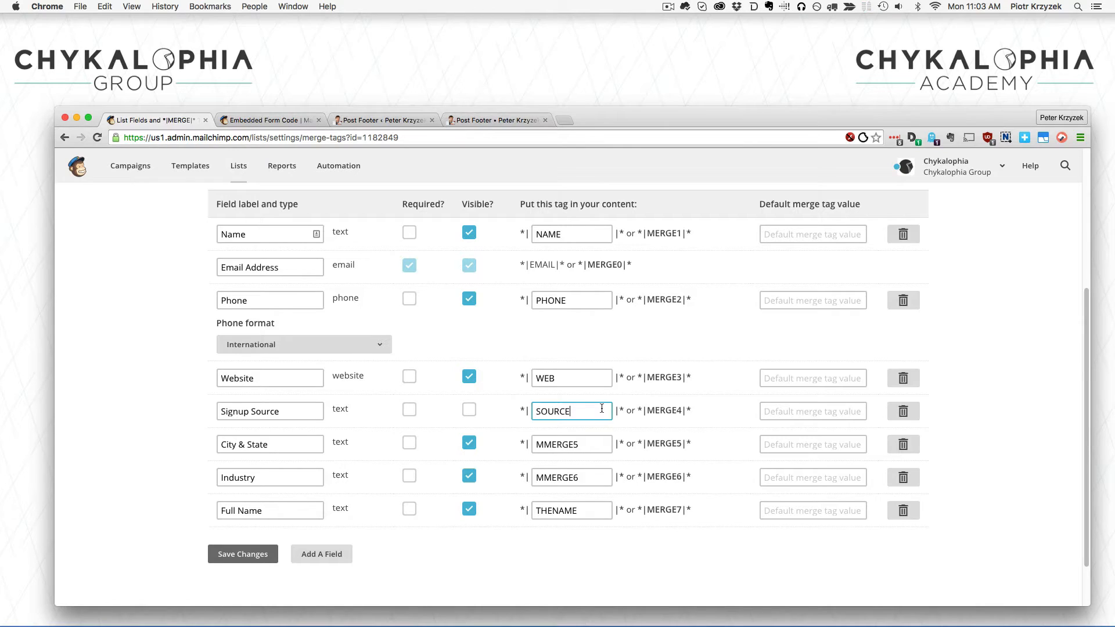
double_click(553, 412)
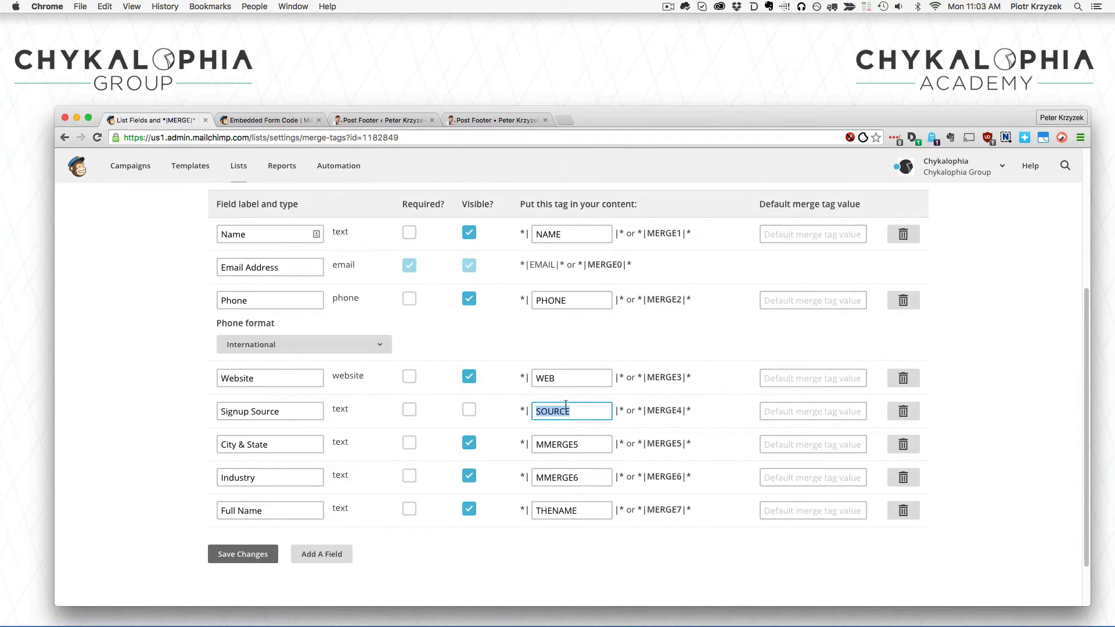
left_click(586, 411)
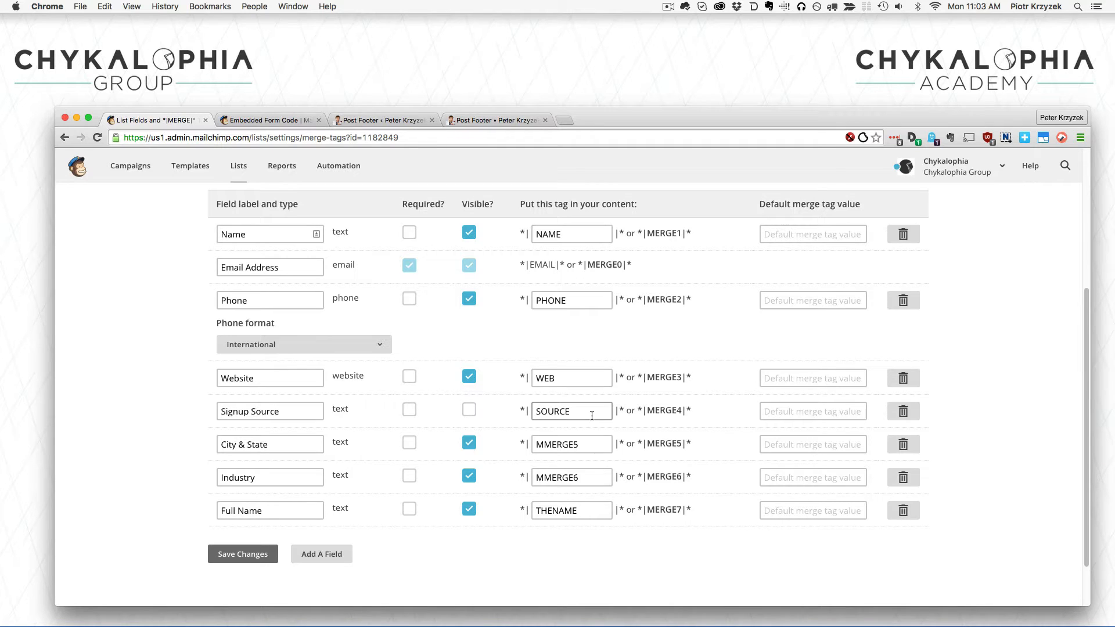
left_click(496, 120)
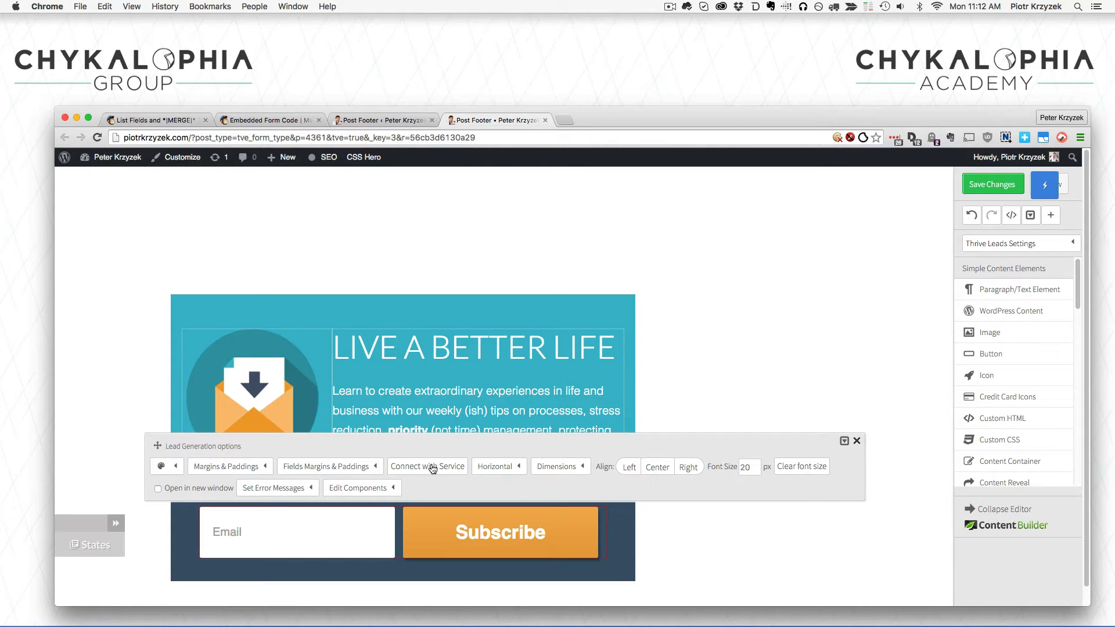
Open the form's Mailchimp connection settings and review the Email, Name and Phone fields.
left_click(358, 488)
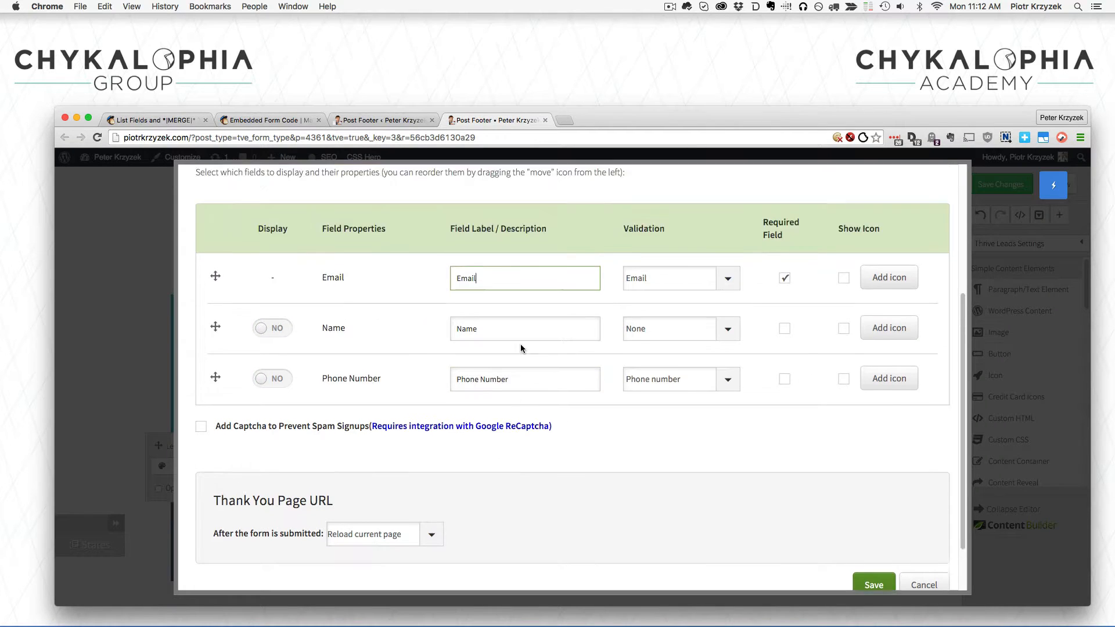
scroll("up", 3)
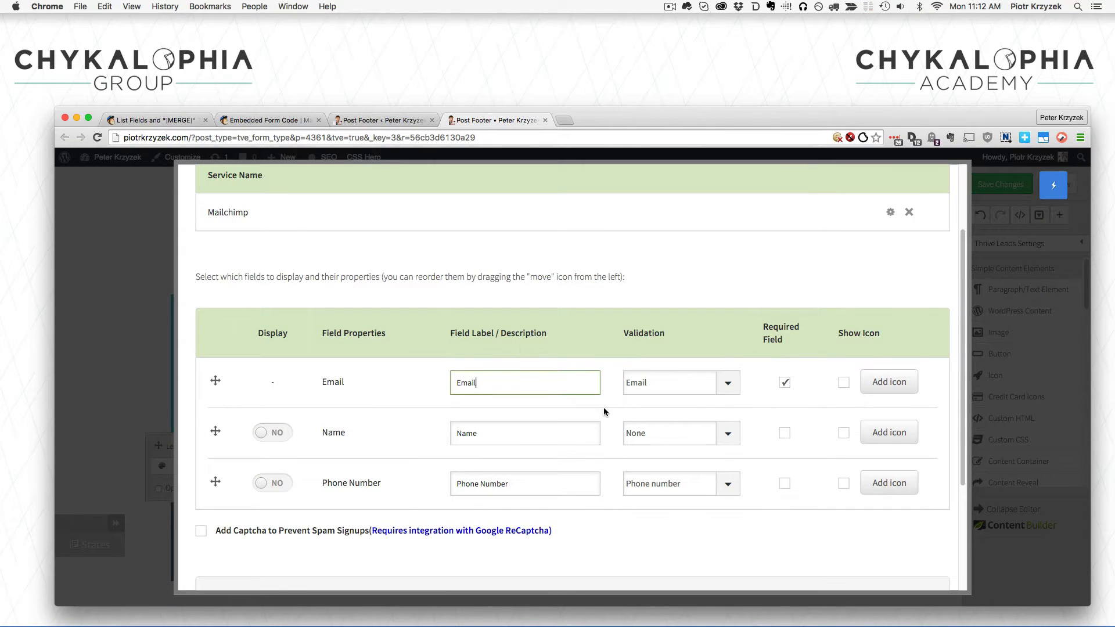
scroll("down", 3)
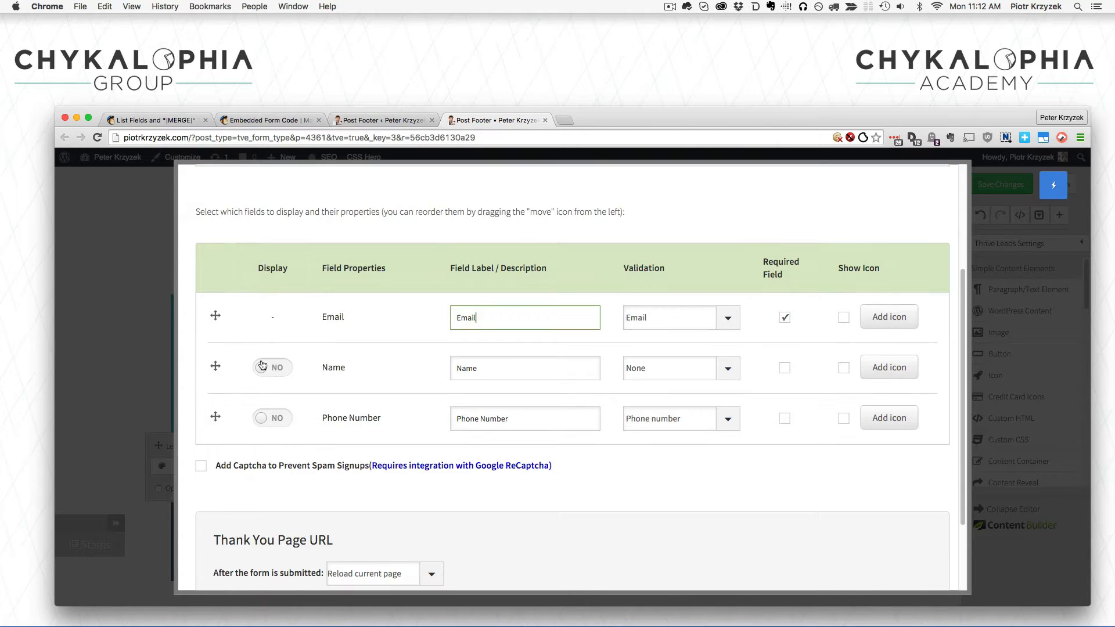
scroll("up", 3)
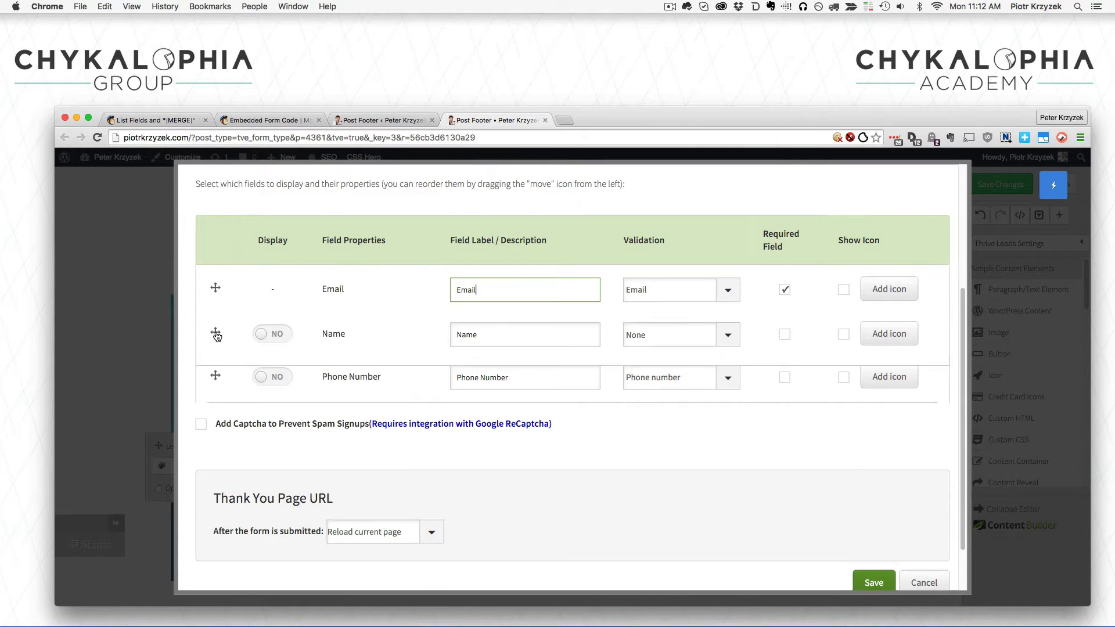
scroll("down", 3)
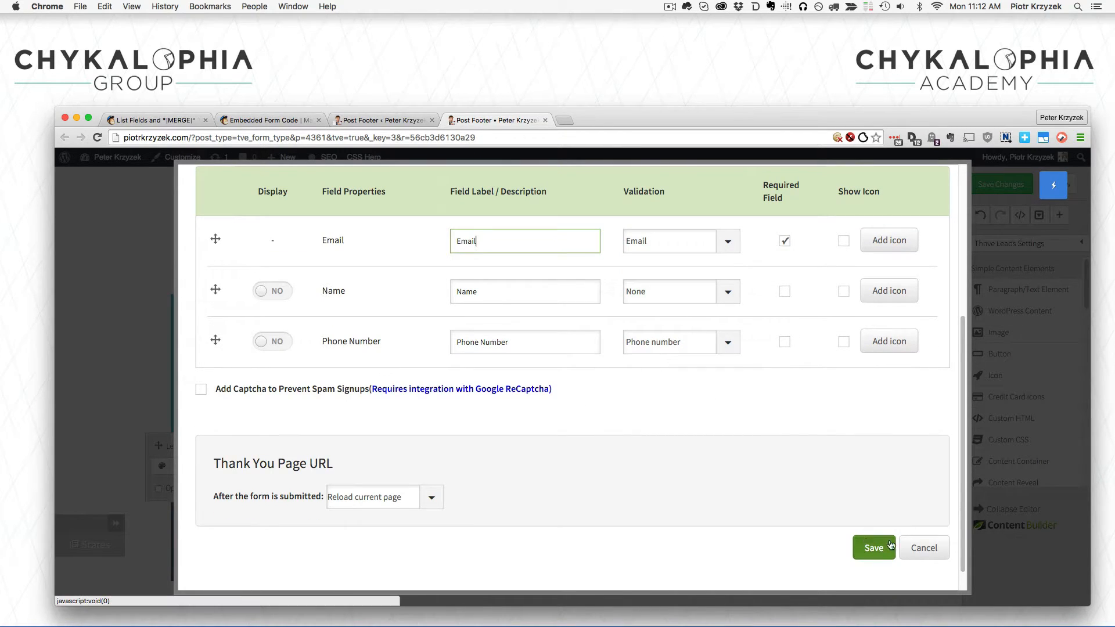
scroll("up", 3)
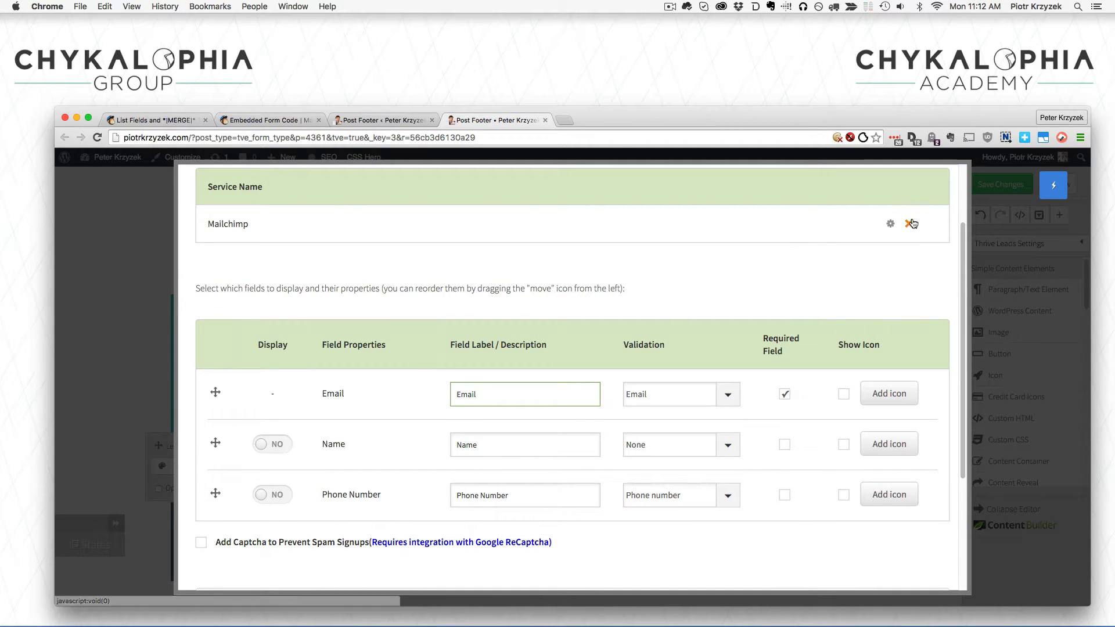
Remove the Mailchimp API connection and switch the connection type to HTML Form code.
left_click(889, 223)
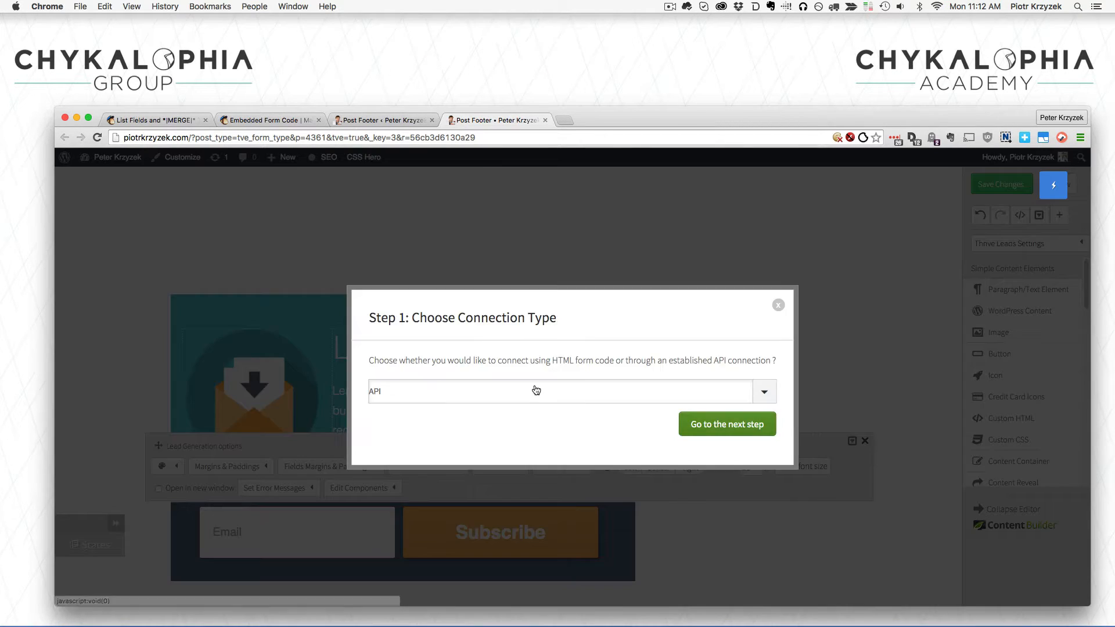
left_click(565, 391)
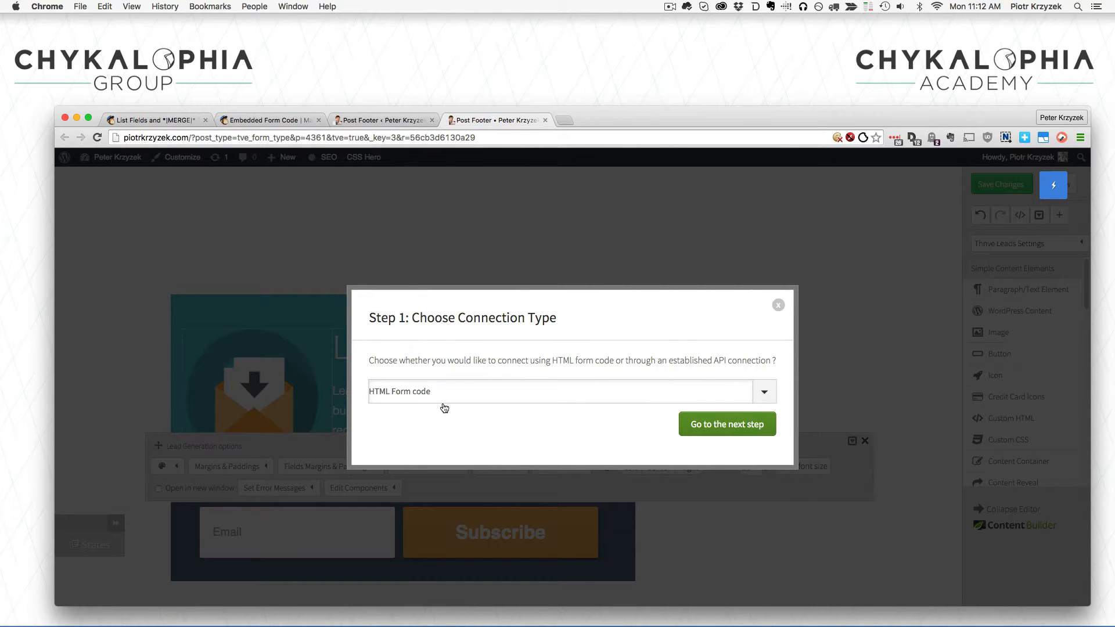
mouse_move(727, 424)
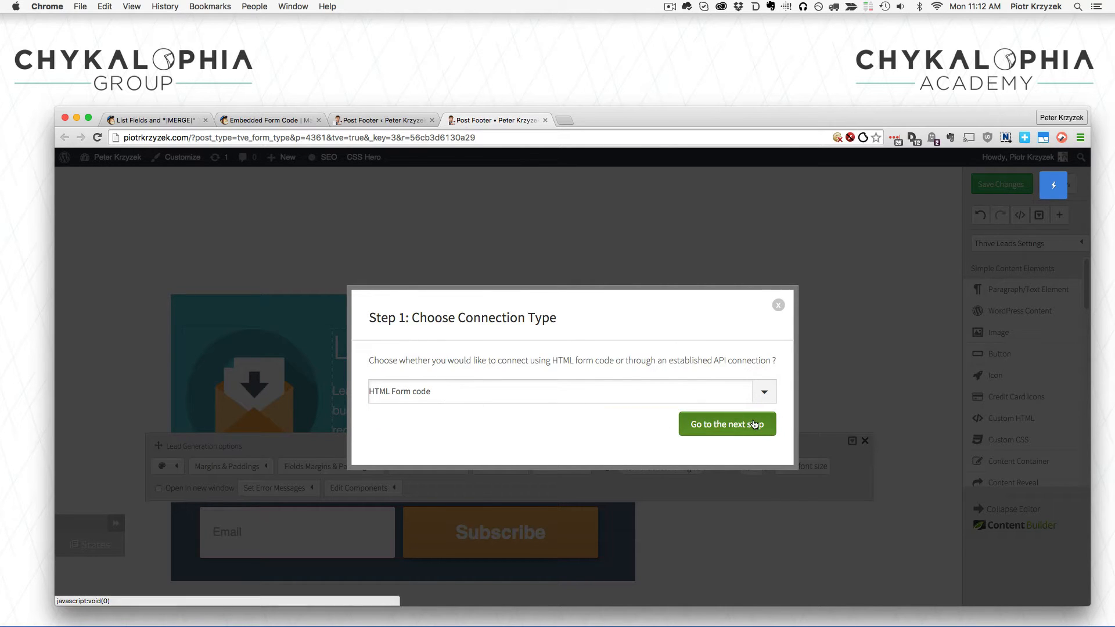
left_click(726, 424)
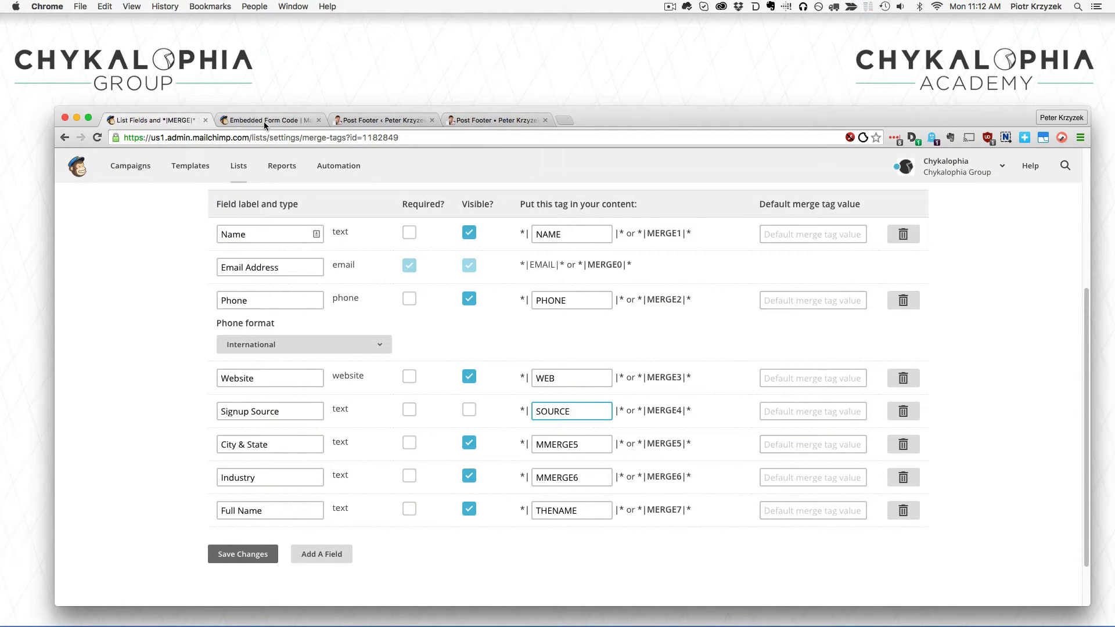
Show MailChimp's Naked embedded form code and highlight its signup HTML.
left_click(269, 119)
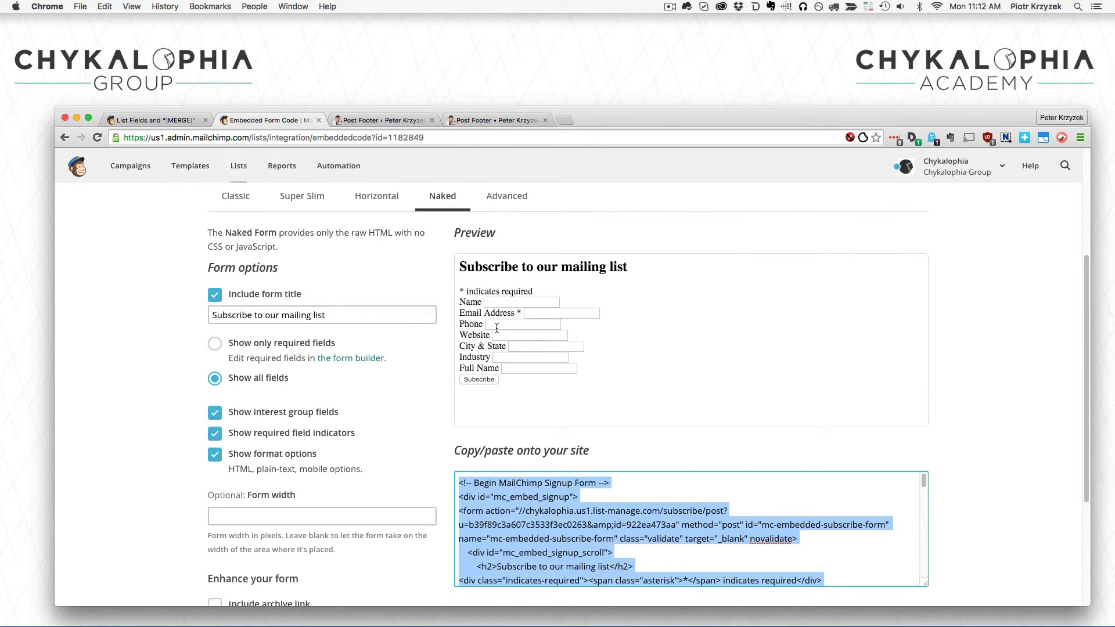
mouse_move(586, 462)
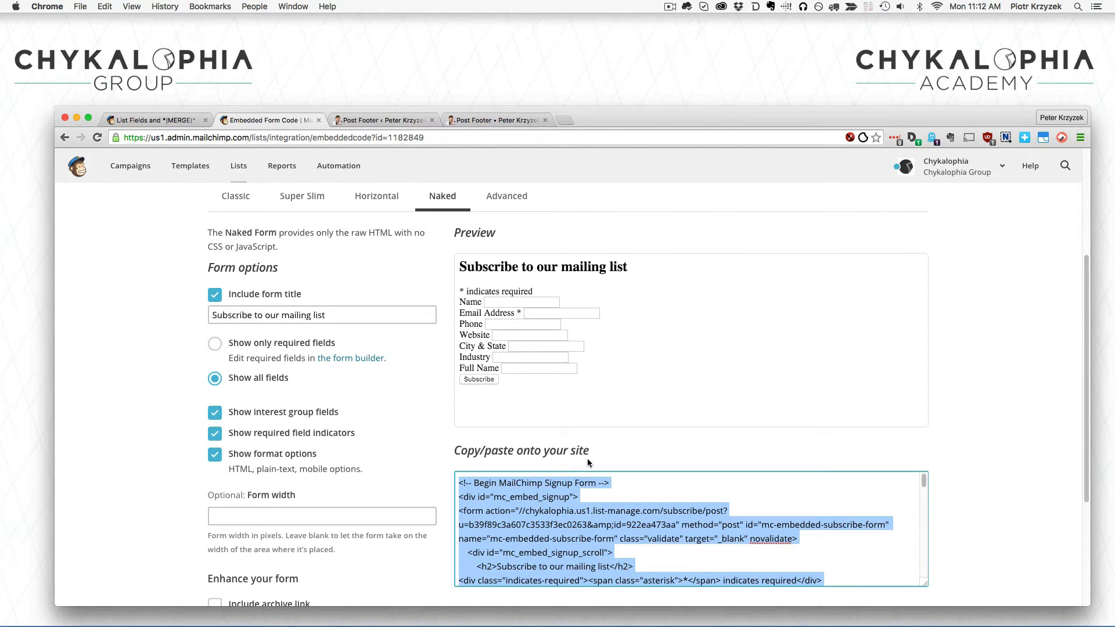
scroll("up", 3)
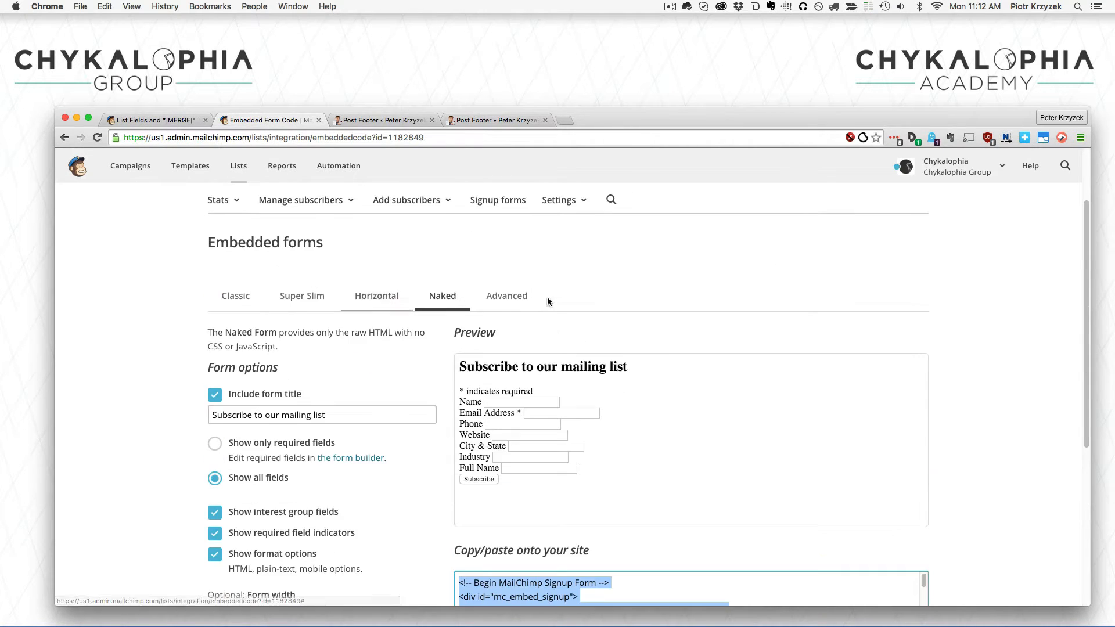
scroll("down", 3)
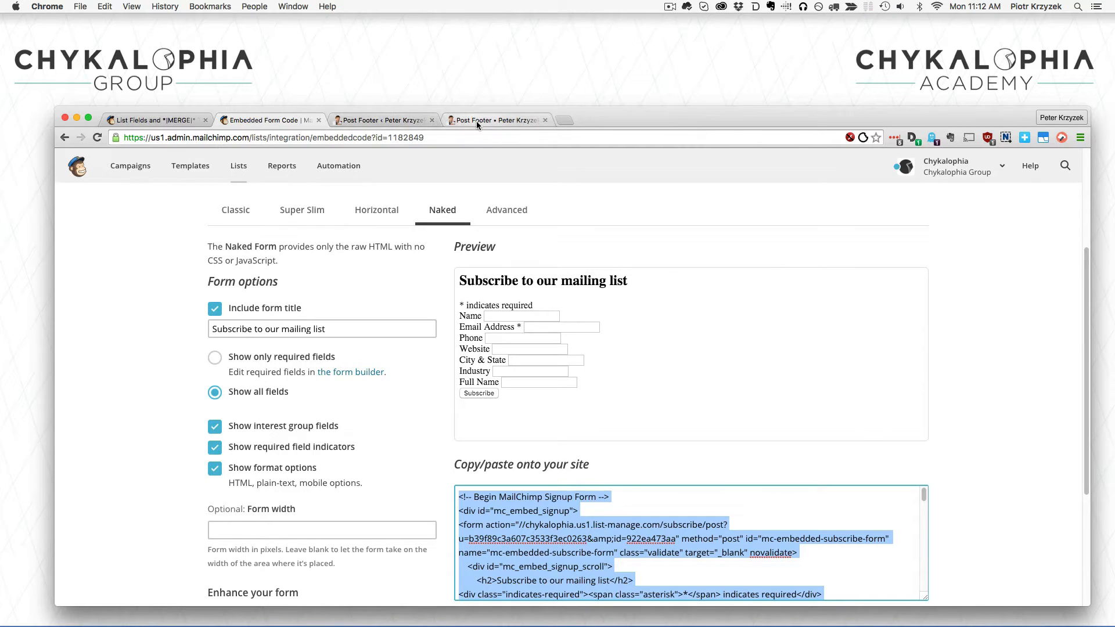
Paste the signup code into Thrive Leads and generate NAME, EMAIL, PHONE, WEB, MMERGE5, MMERGE6, THENAME.
left_click(498, 119)
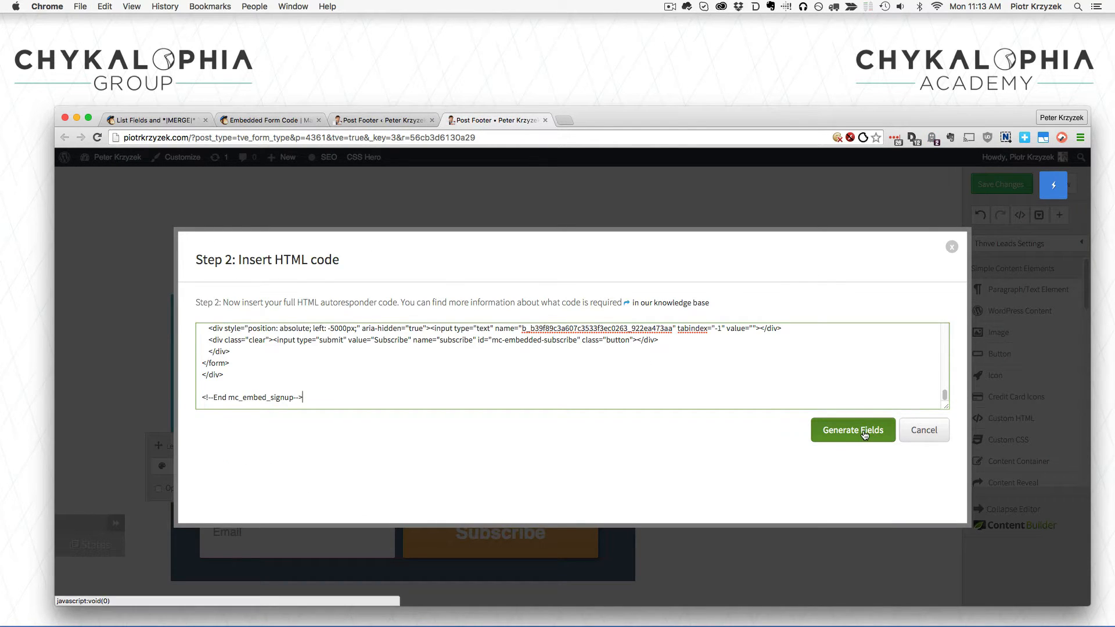
left_click(852, 430)
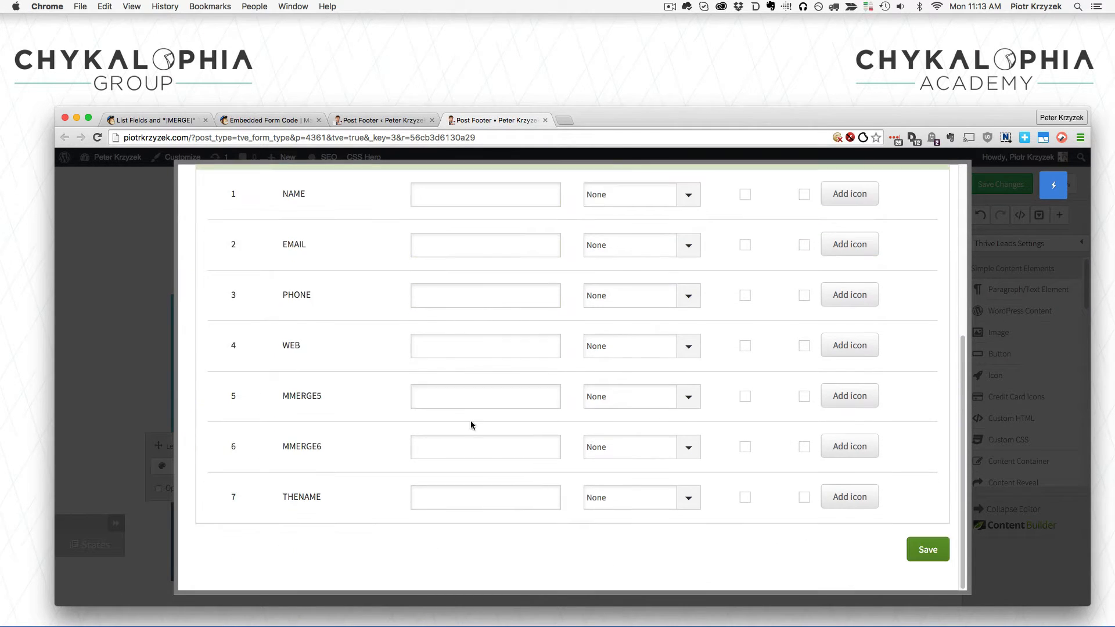
mouse_move(456, 433)
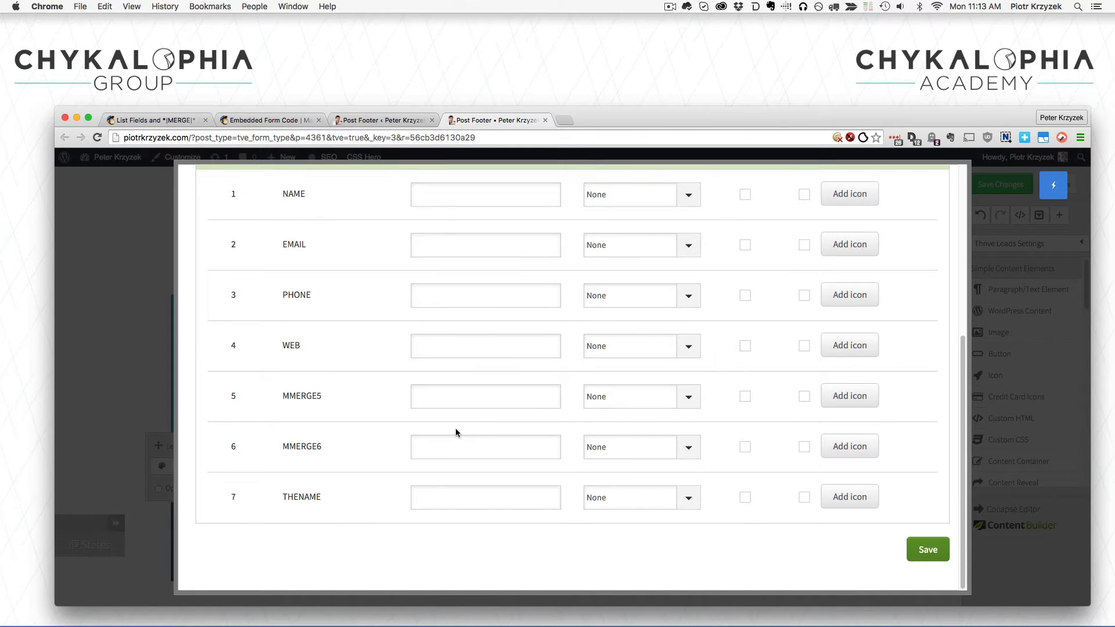
scroll("up", 3)
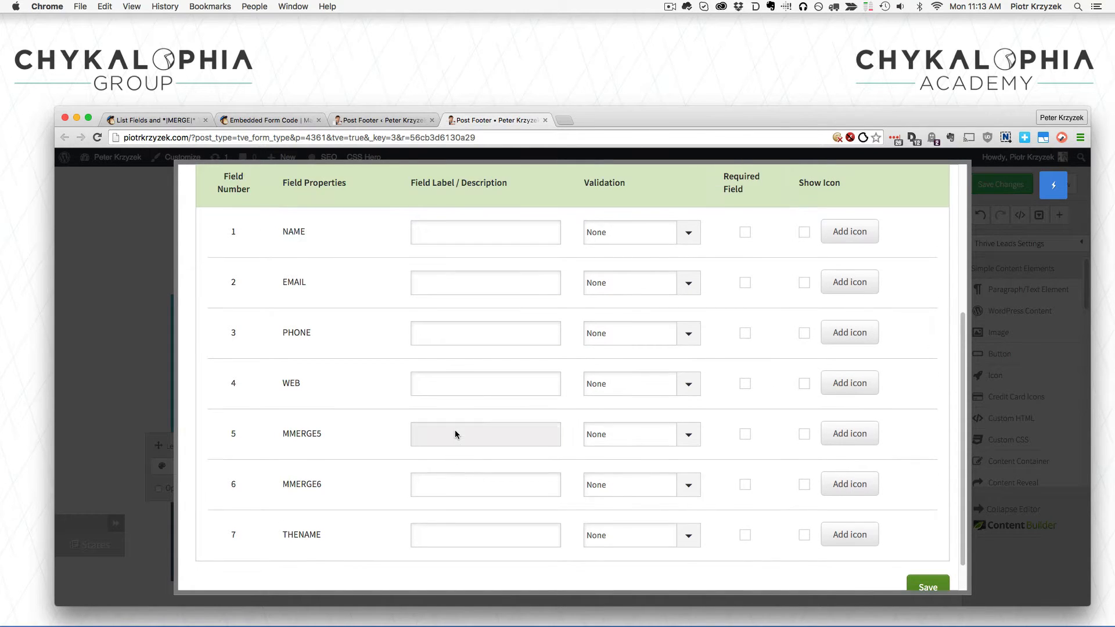
mouse_move(345, 448)
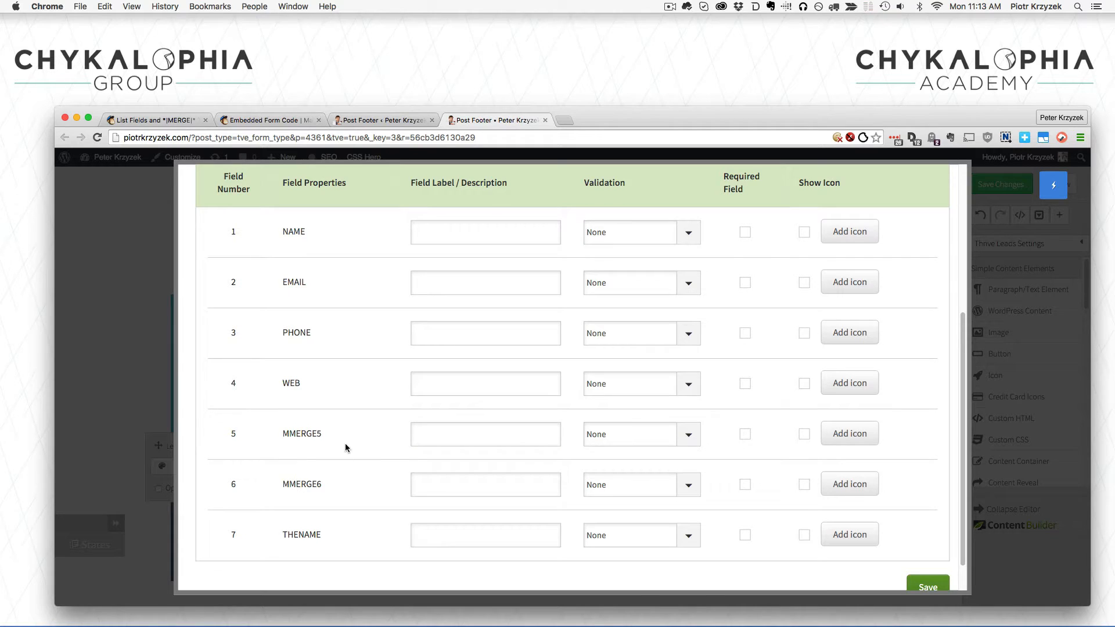
mouse_move(327, 448)
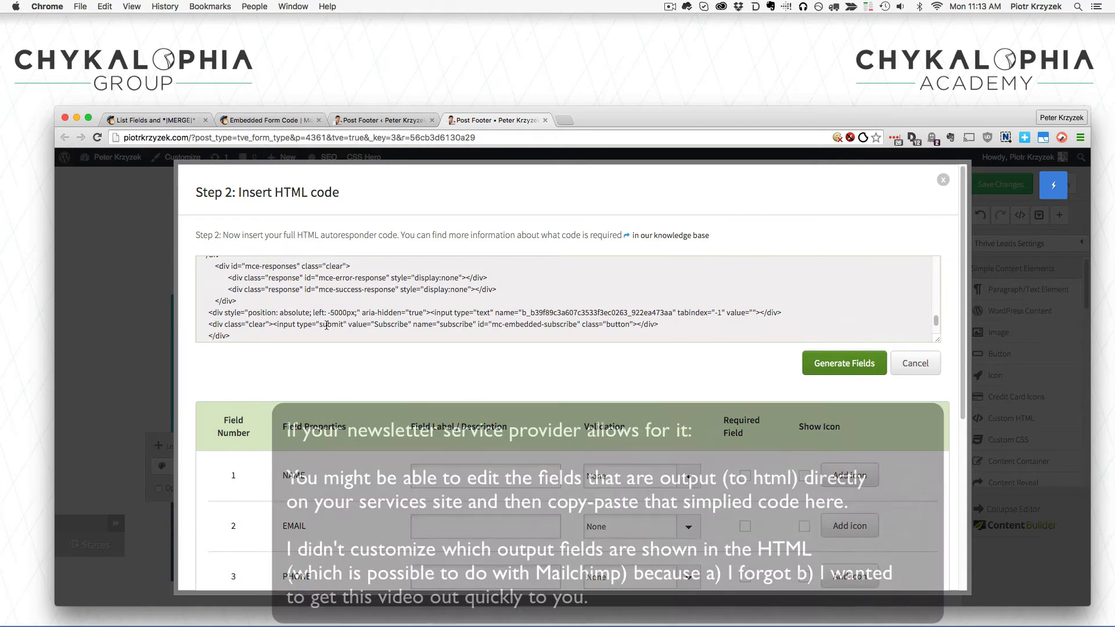
Delete the Phone, Website, City & State, Industry and Full Name groups from the code.
scroll("up", 3)
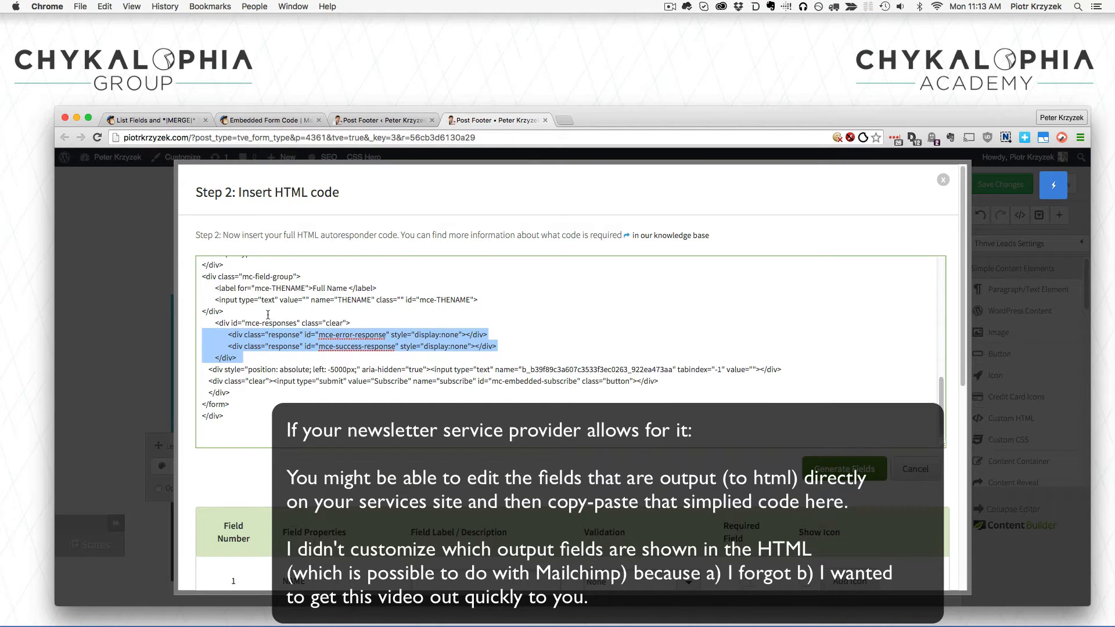
scroll("up", 3)
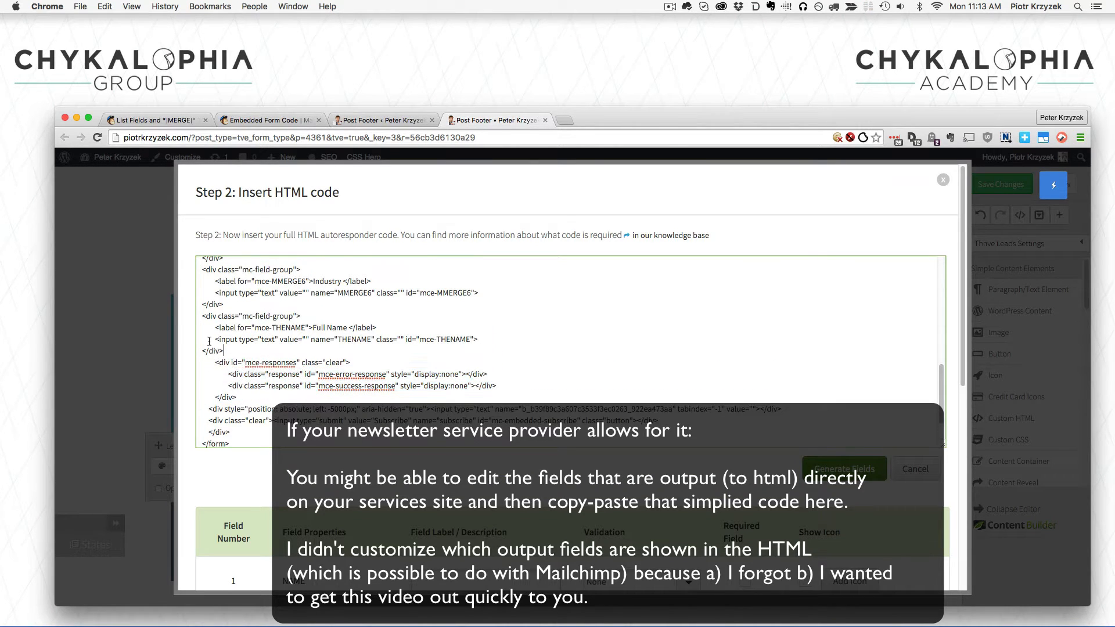
scroll("up", 3)
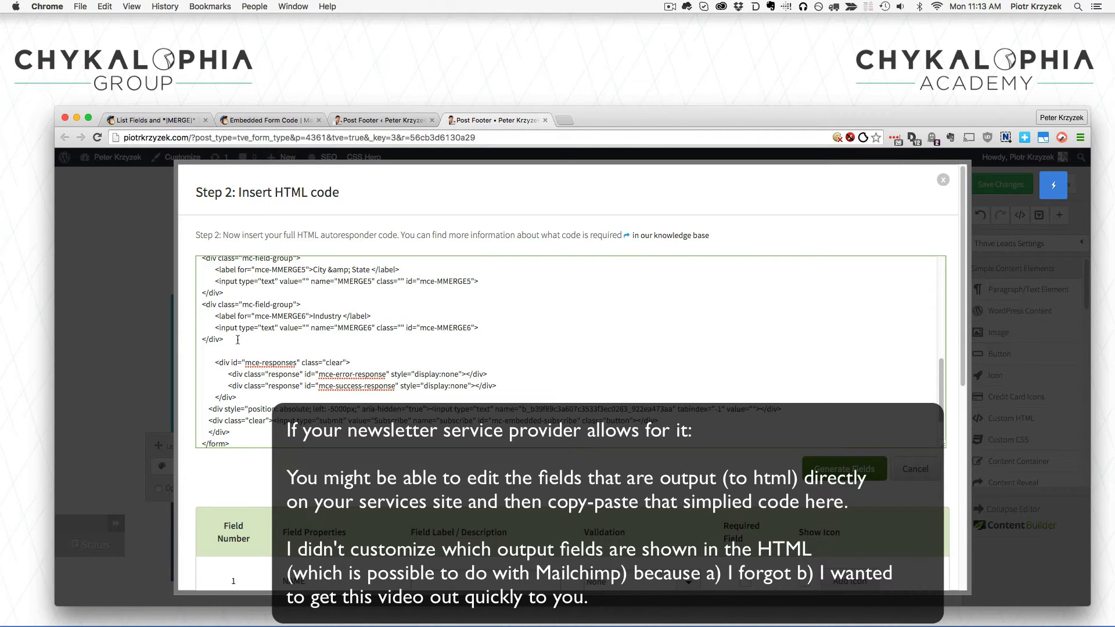
scroll("up", 3)
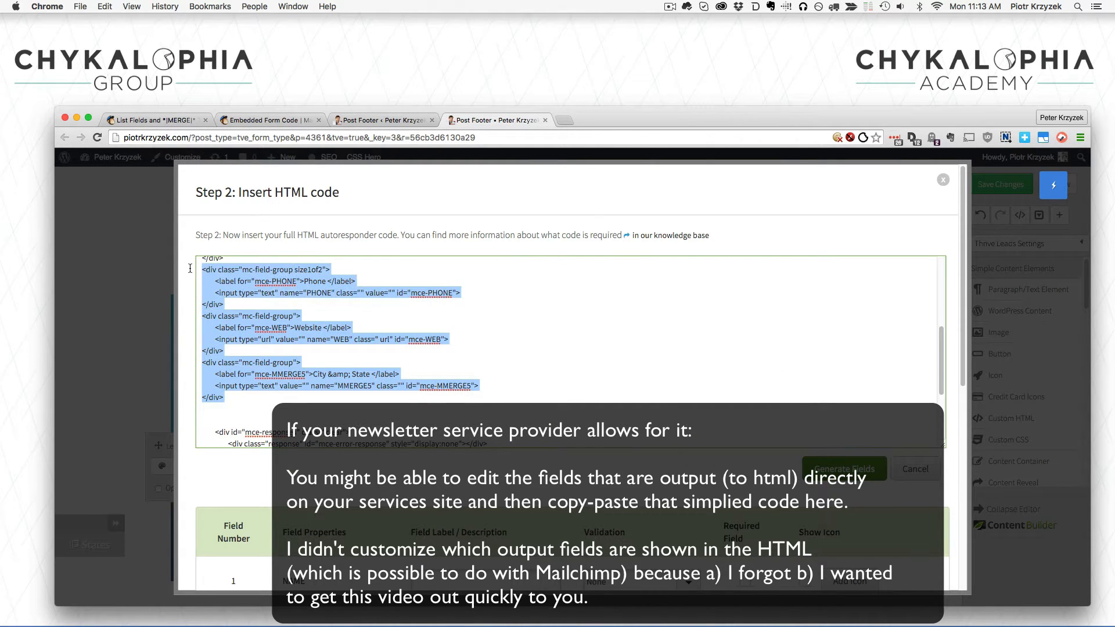
scroll("up", 3)
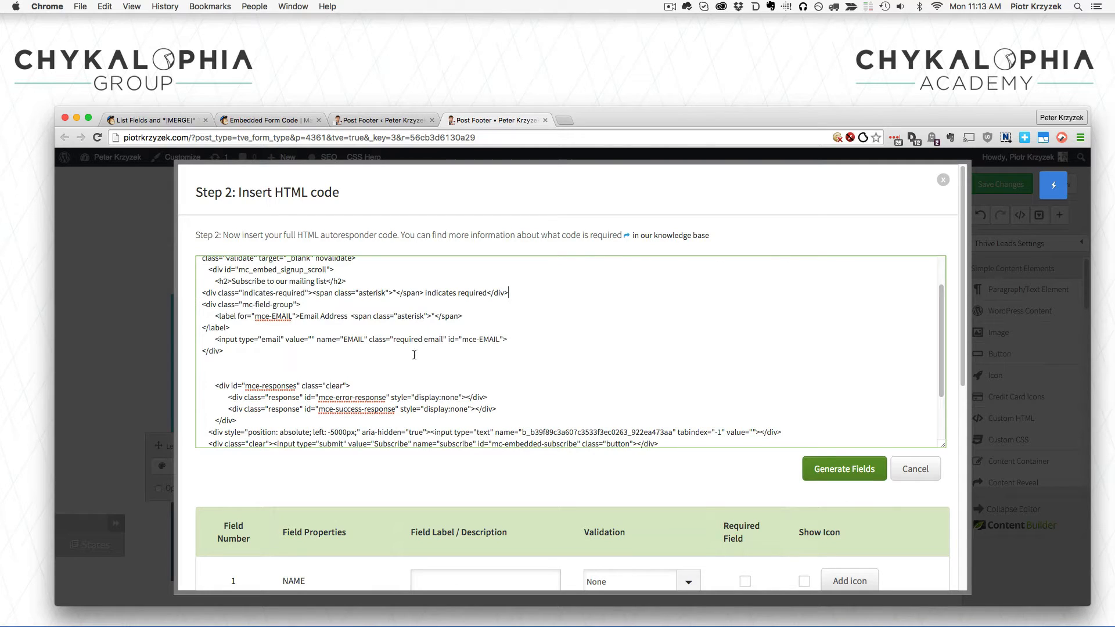
Regenerate fields to leave only EMAIL, set its validation to Email, and copy its input line.
left_click(843, 468)
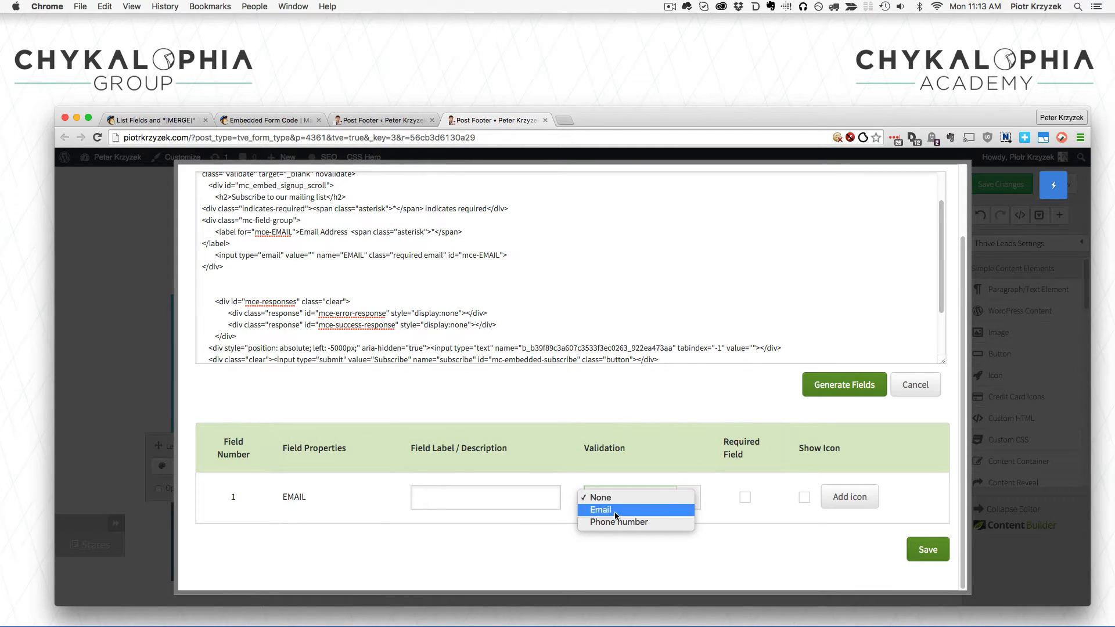
left_click(600, 510)
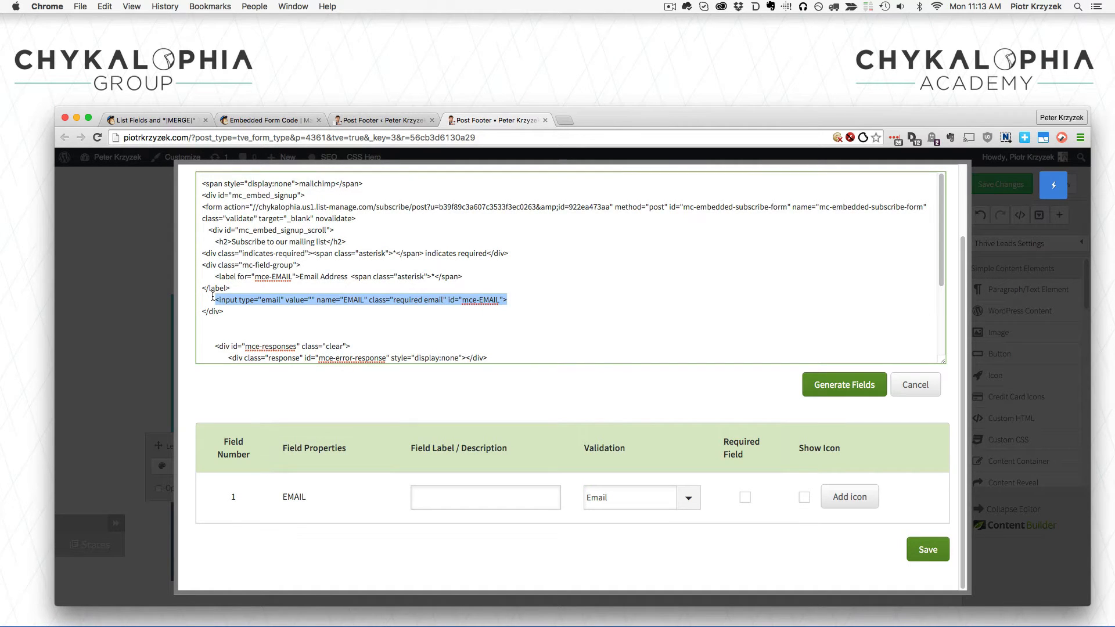
left_click(218, 323)
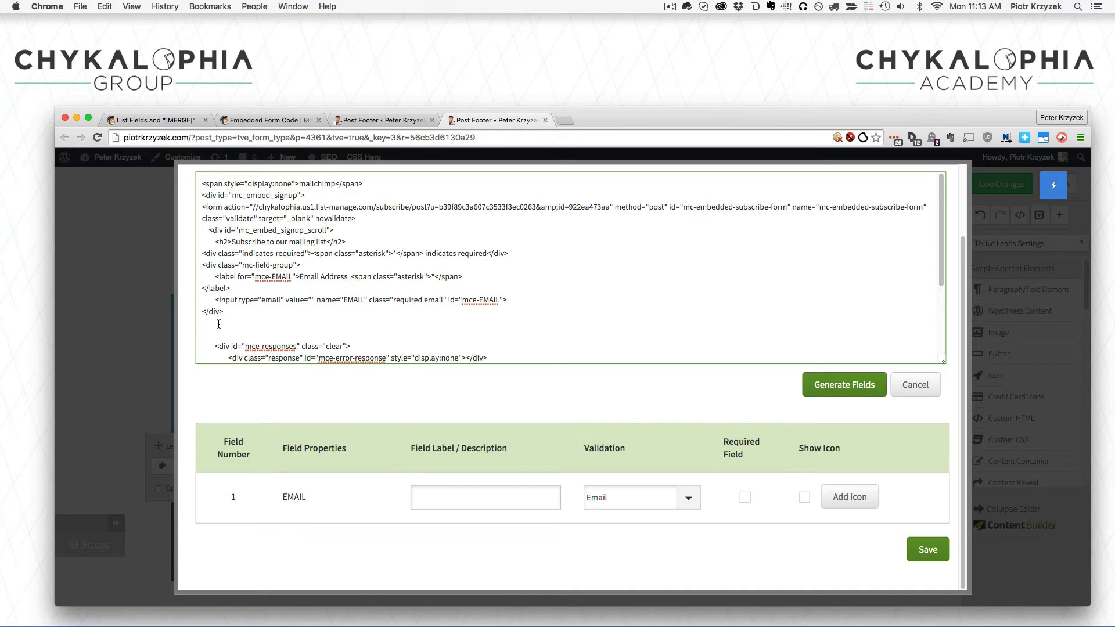
Paste a copy of the email input below its div, change its type to hidden and remove its class.
left_click(218, 324)
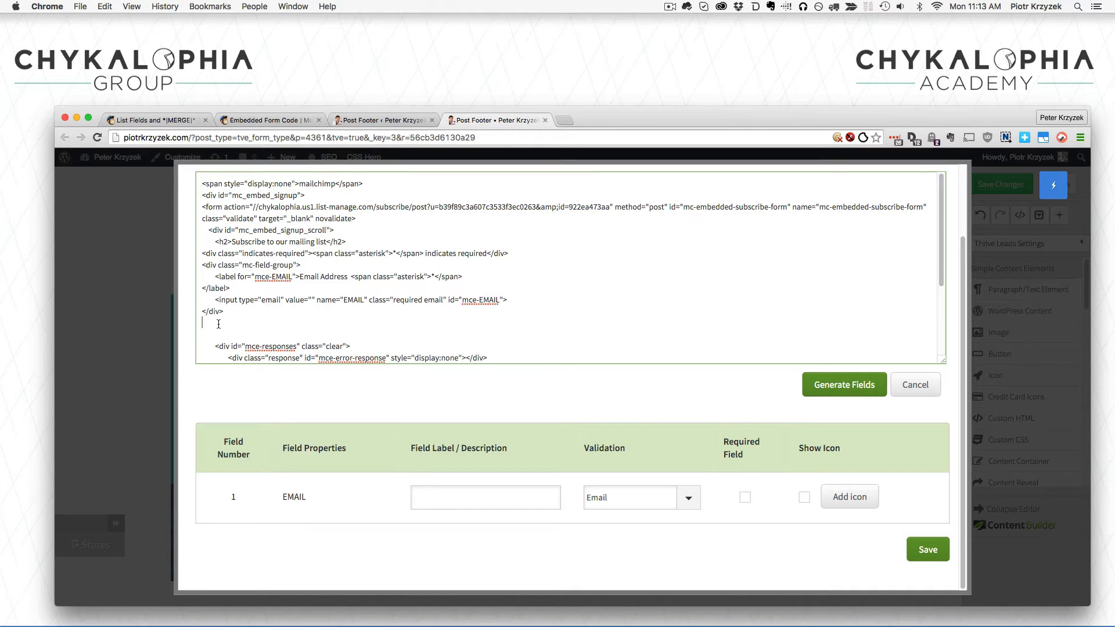
type("<input type=\"email\" value=\"\" name=\"EMAIL\" class=\"required email\" id=\"mce-EMAIL\">")
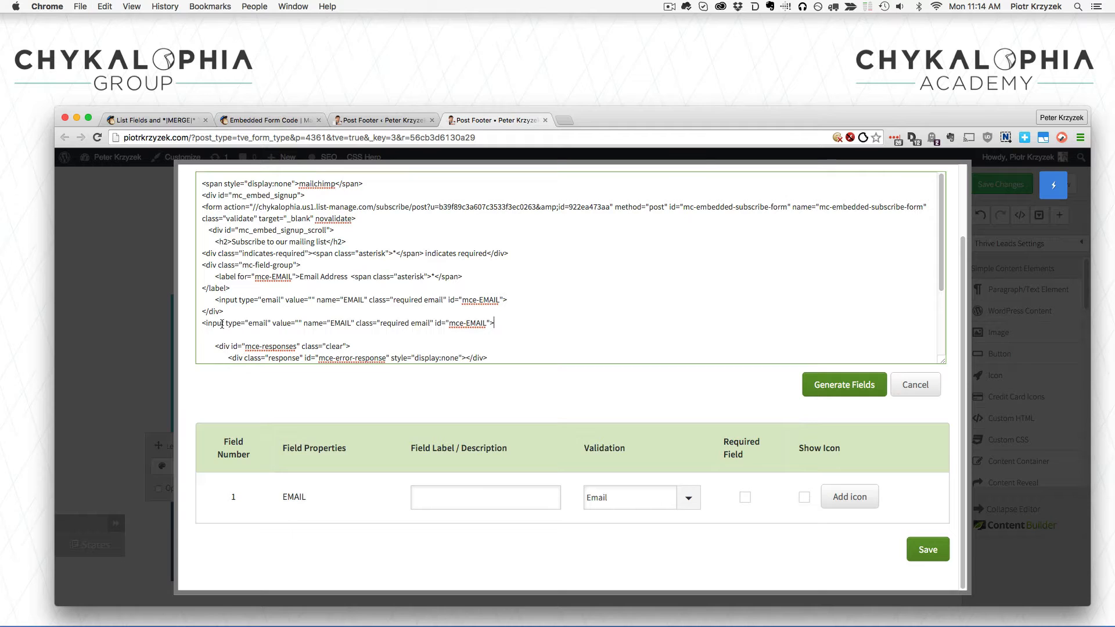
double_click(258, 323)
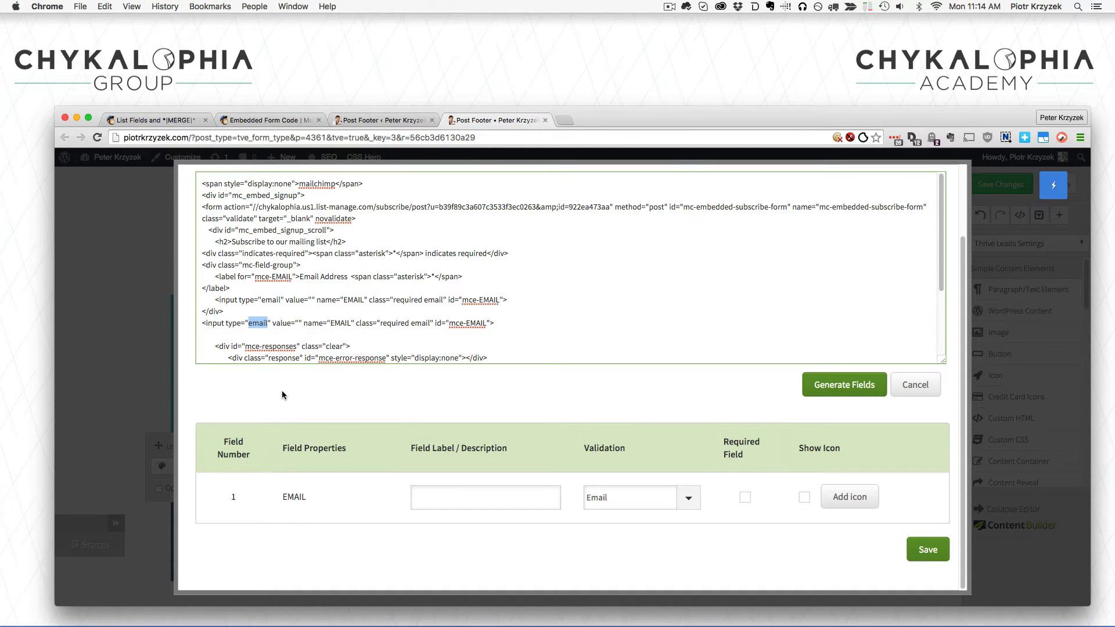
type("hidden")
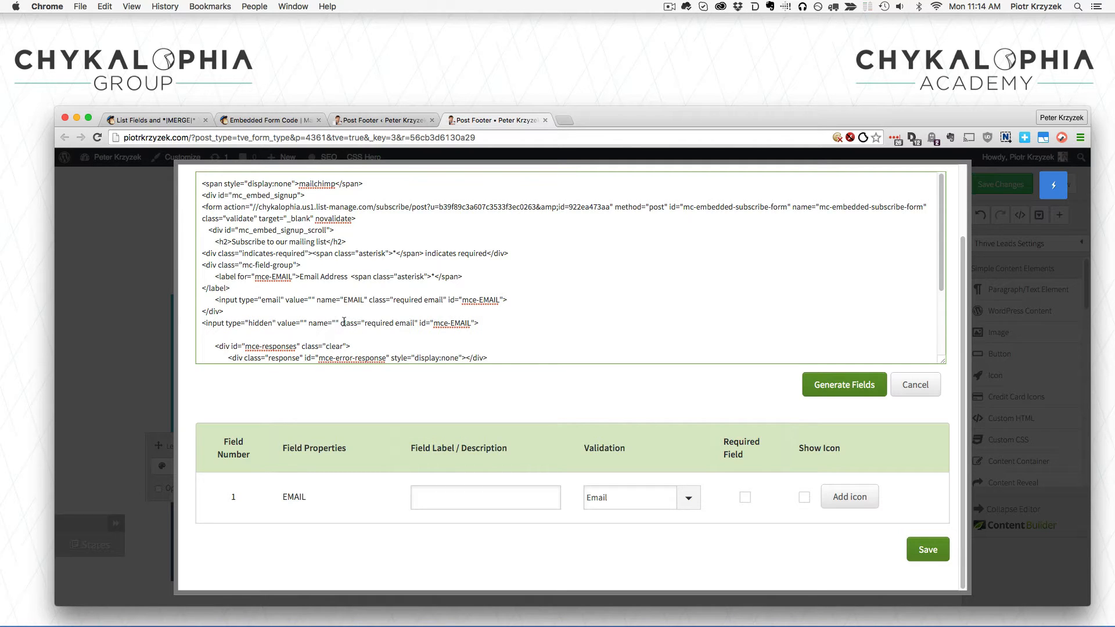
left_click(348, 323)
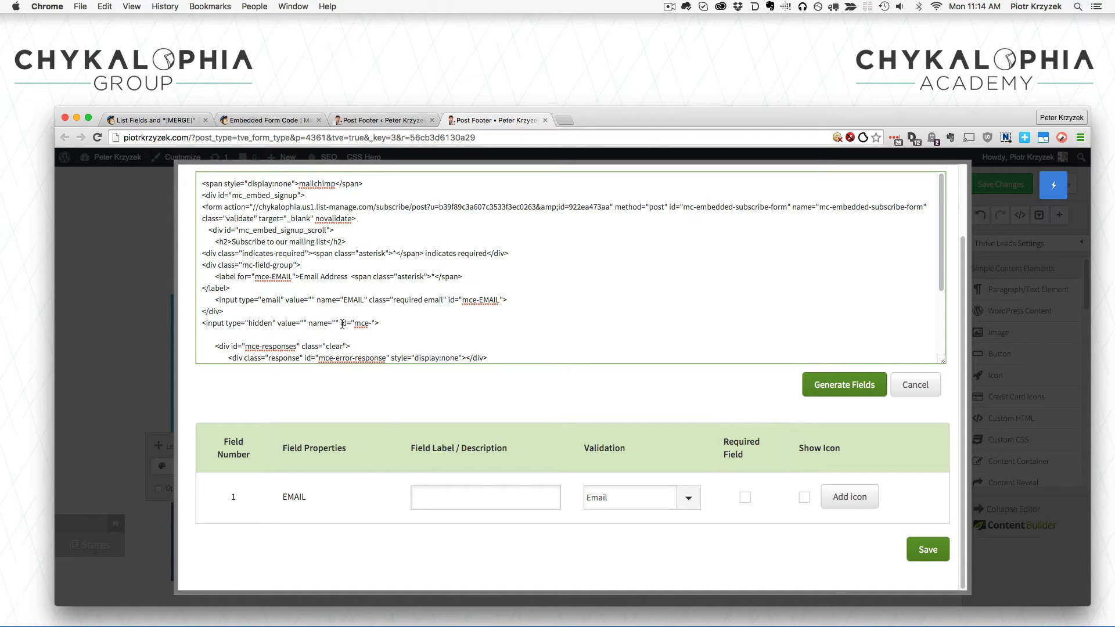
double_click(361, 324)
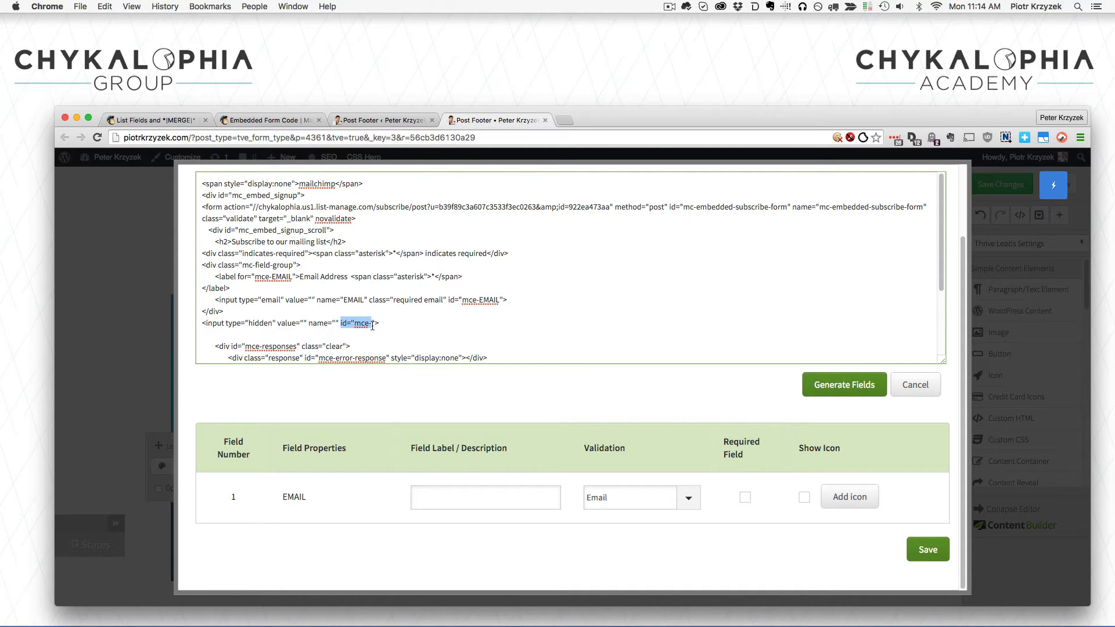
left_click(368, 323)
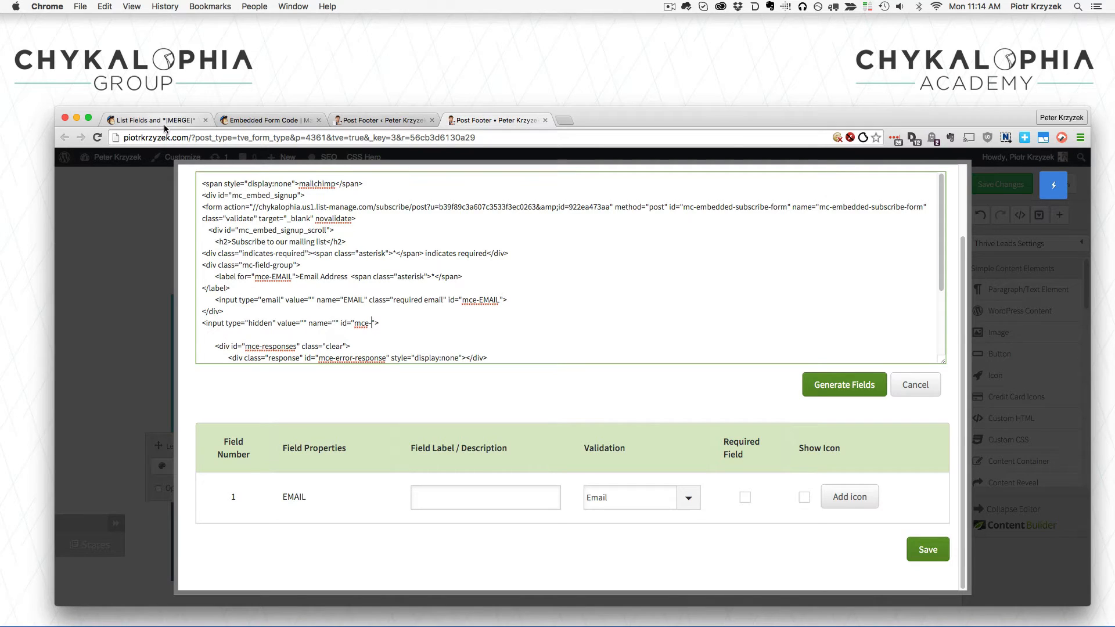
Name the hidden input SOURCE with id mce-SOURCE, matching MailChimp's Signup Source merge tag.
left_click(155, 120)
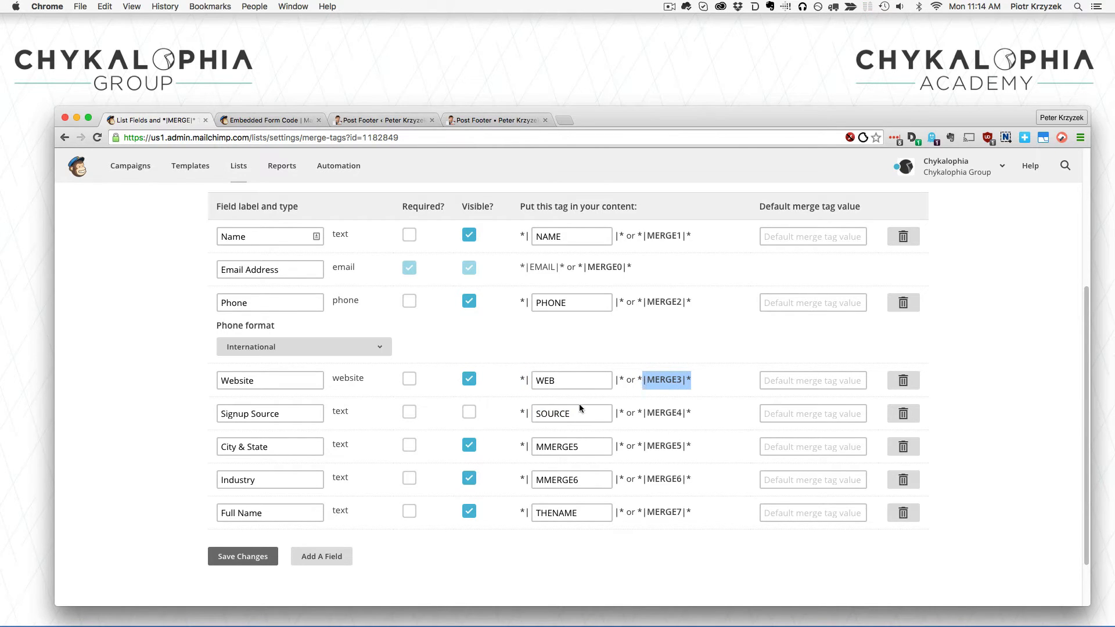
double_click(552, 413)
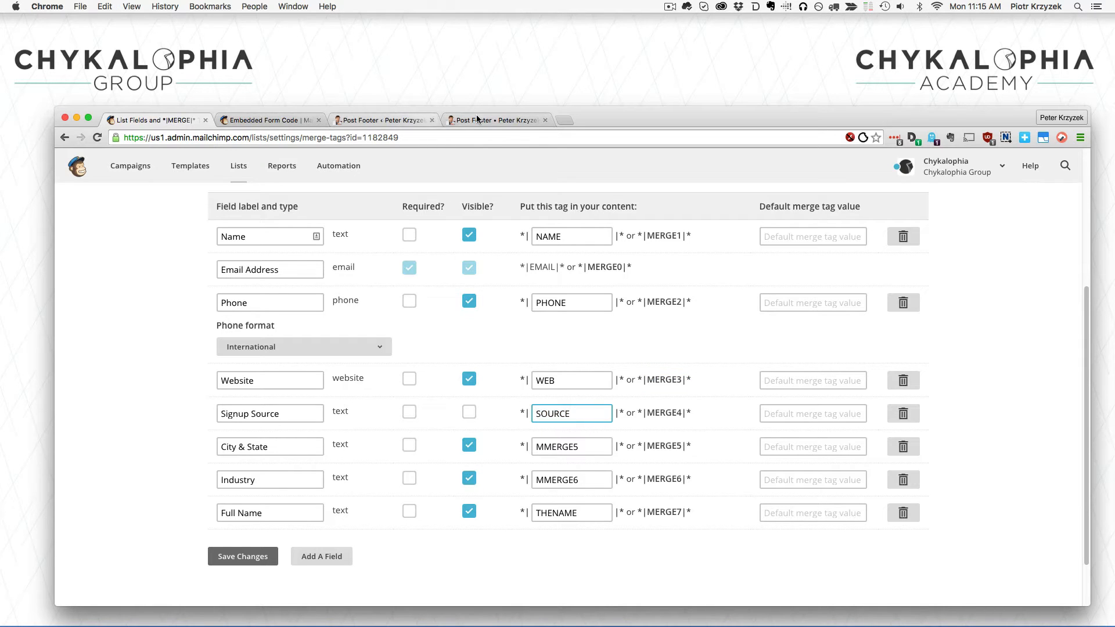
left_click(497, 120)
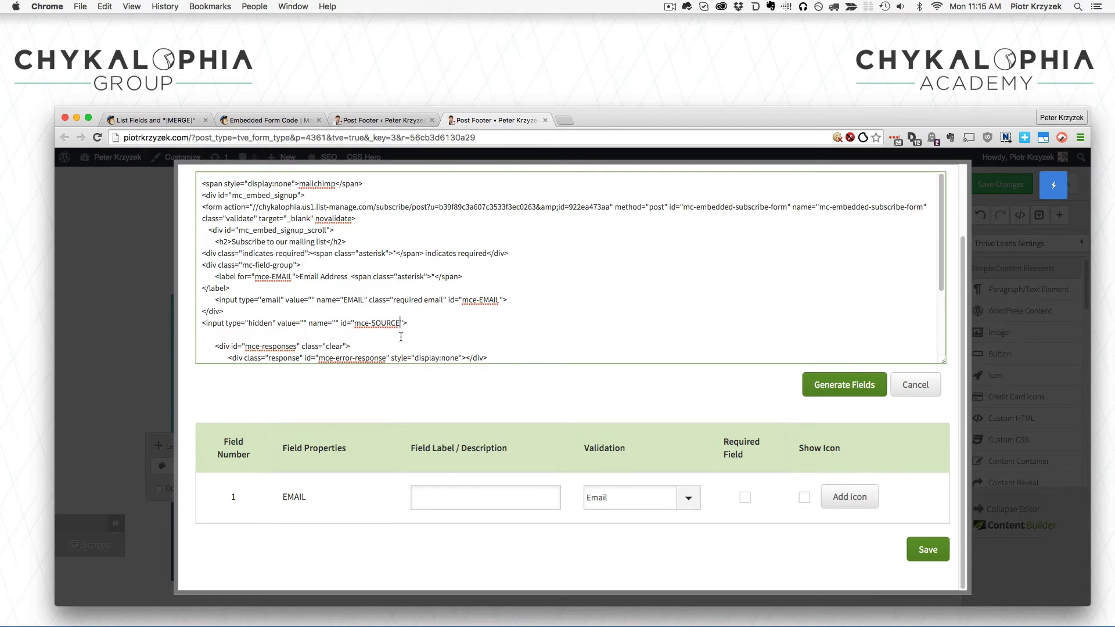
double_click(364, 323)
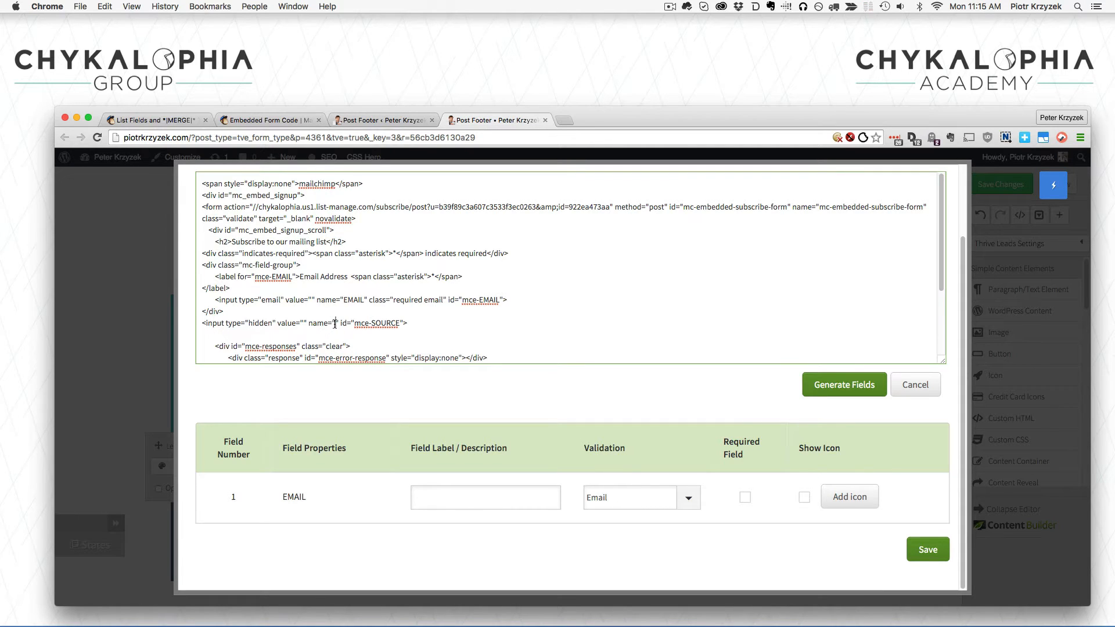
type("SOURCE")
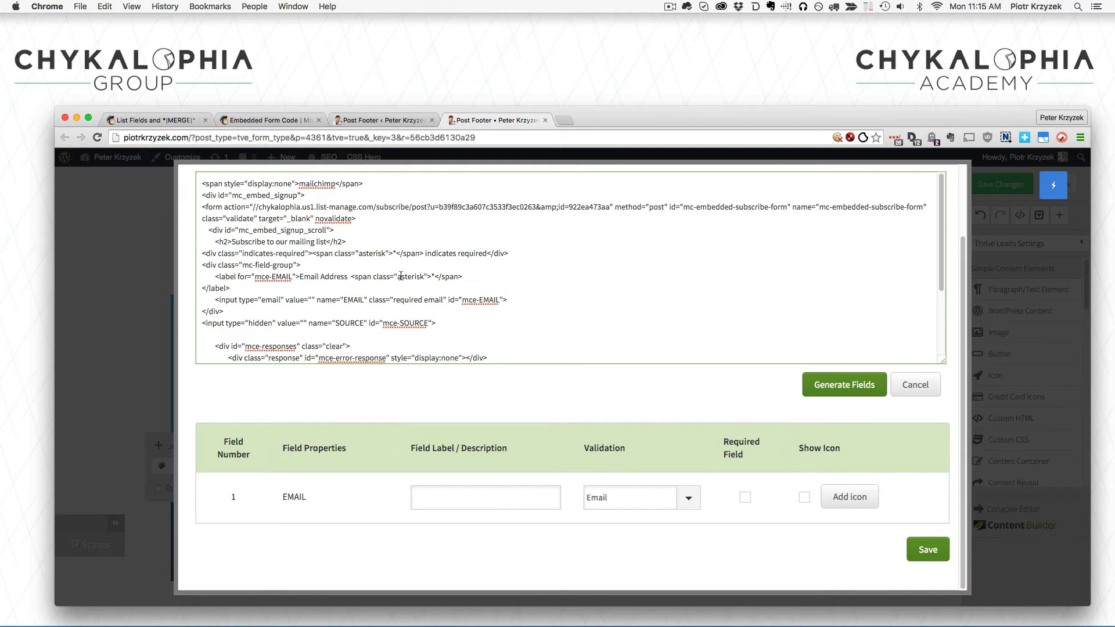
left_click(155, 119)
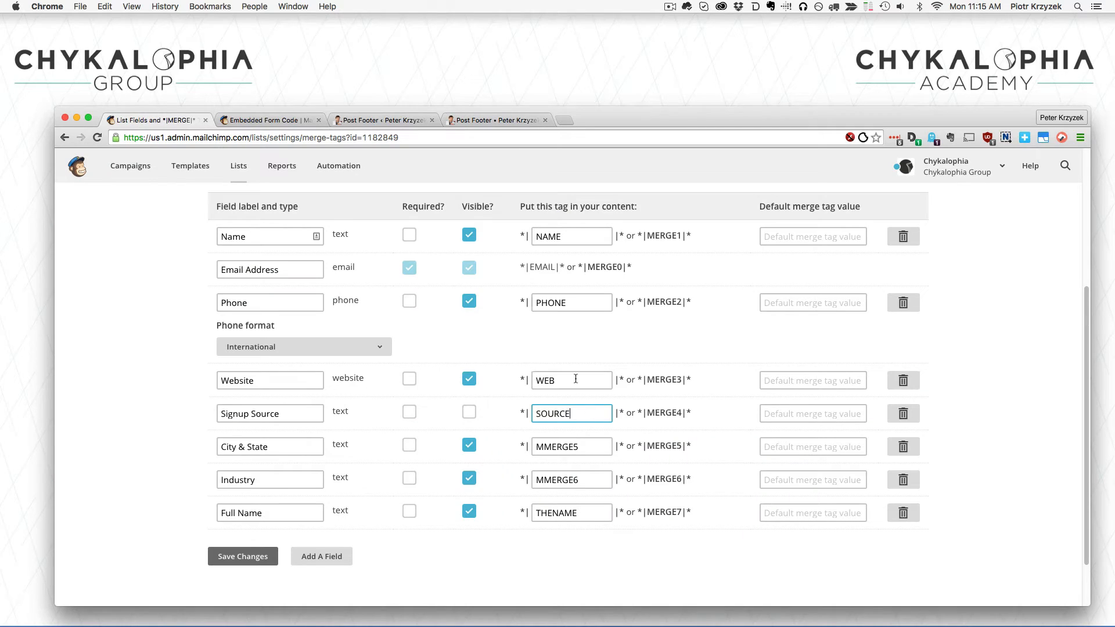
left_click(571, 235)
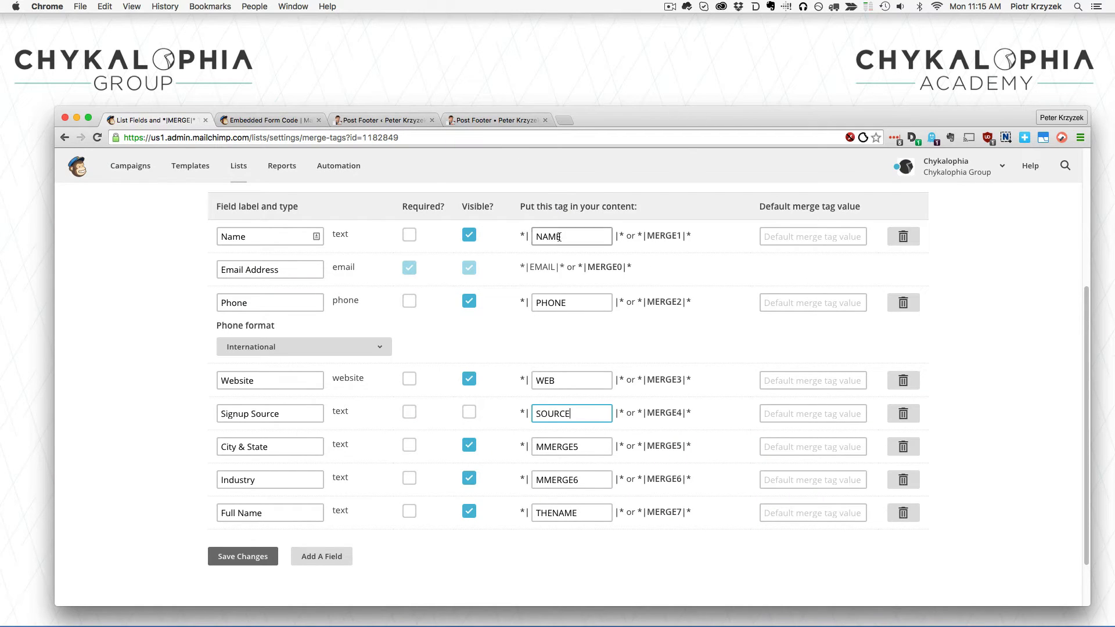
left_click(498, 120)
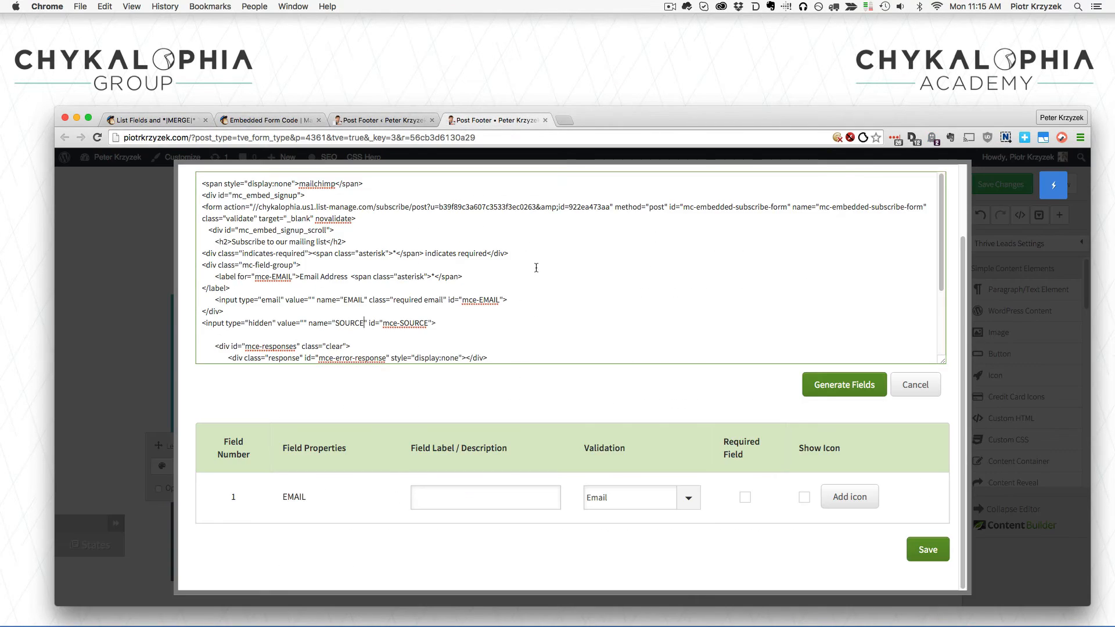
Fill the hidden SOURCE input's empty value with 'pk-generic-form-1'.
double_click(348, 323)
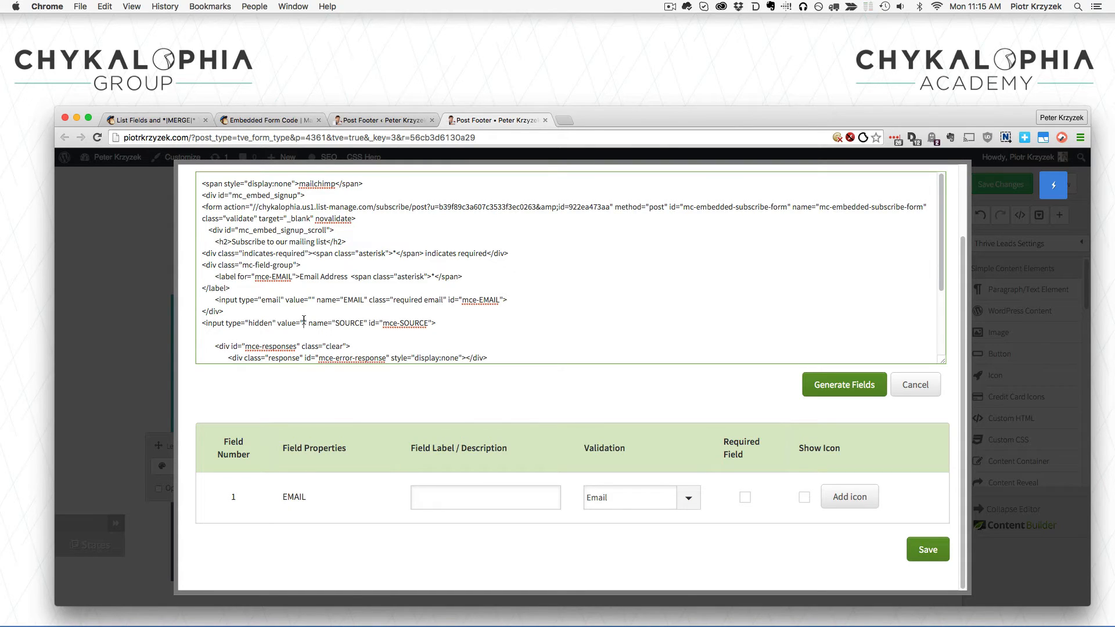
type("pk-")
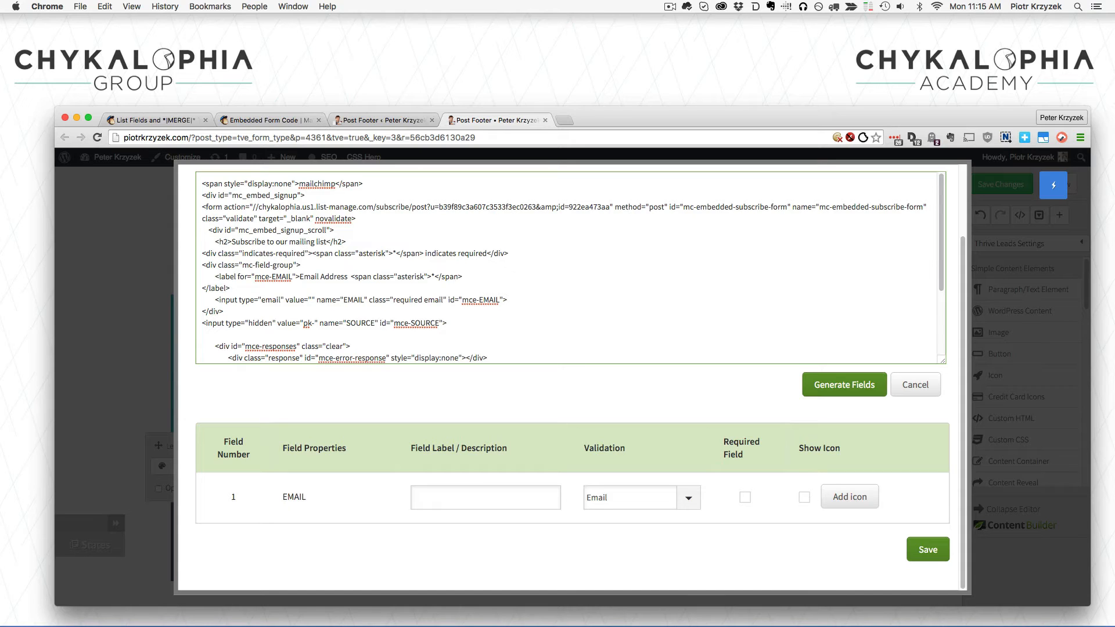
type("awesome-event-feb-2")
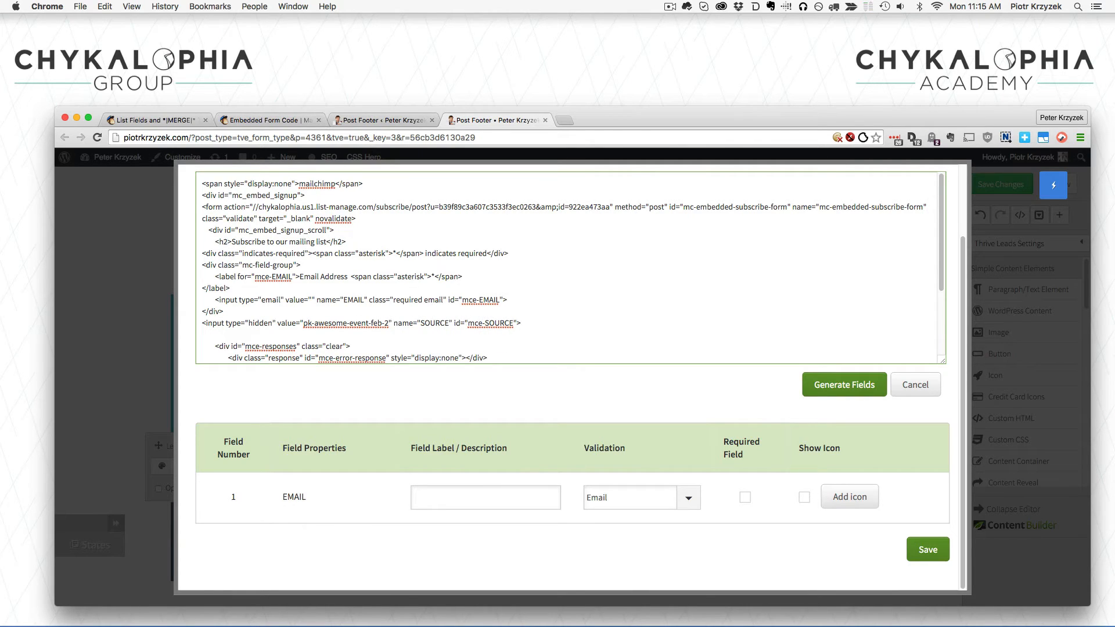
type("1st,")
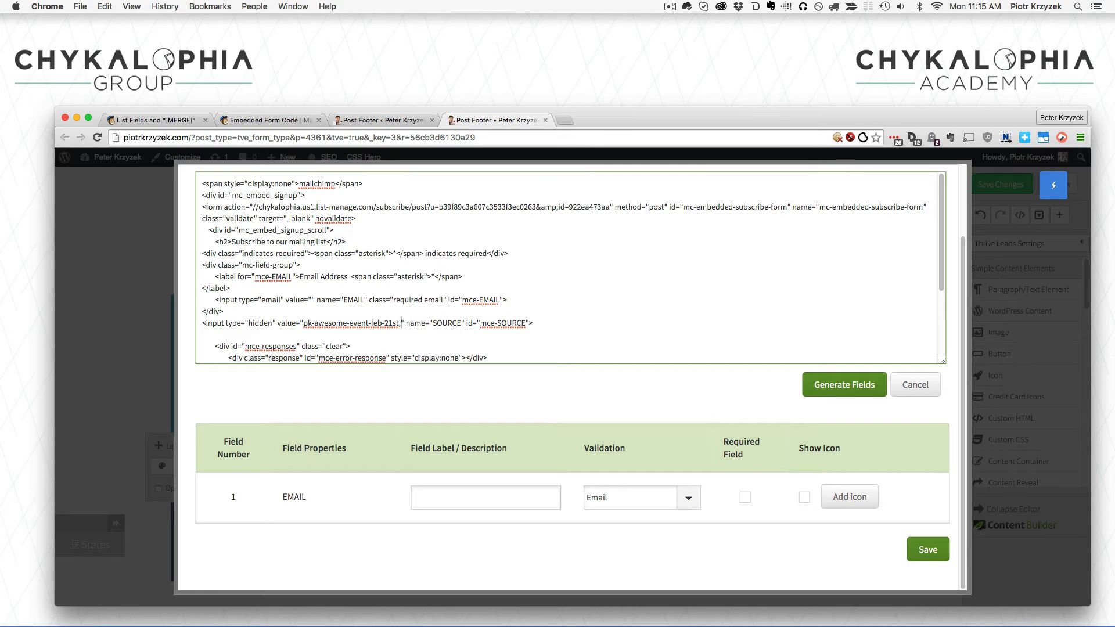
type("-2016")
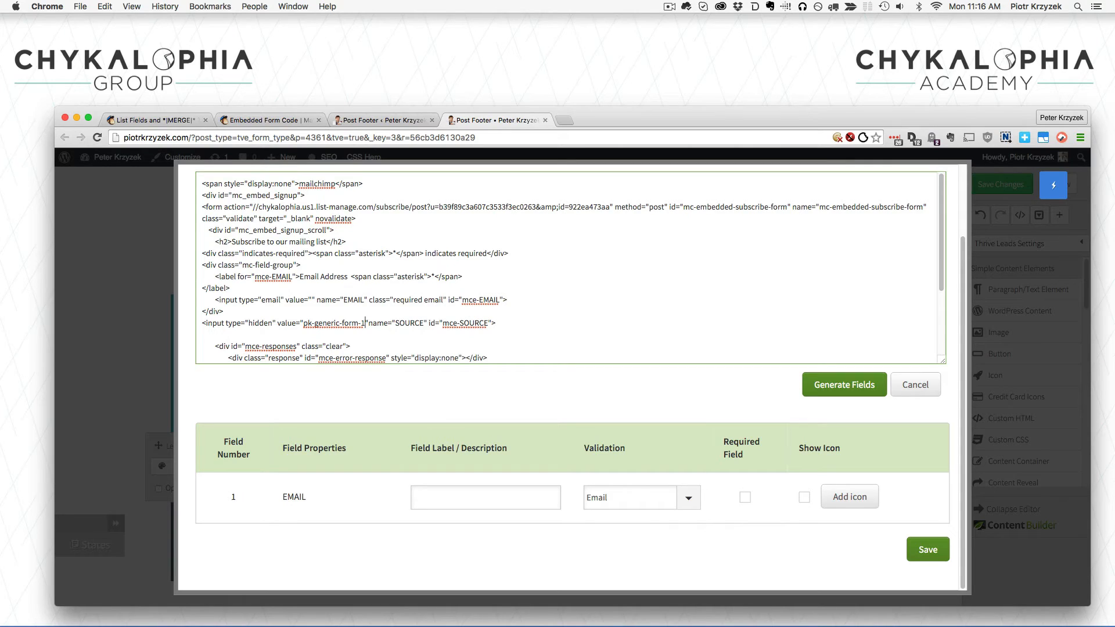
Review the code, with EMAIL validation showing None and SOURCE still 'pk-generic-form-1'.
double_click(332, 323)
type("\"")
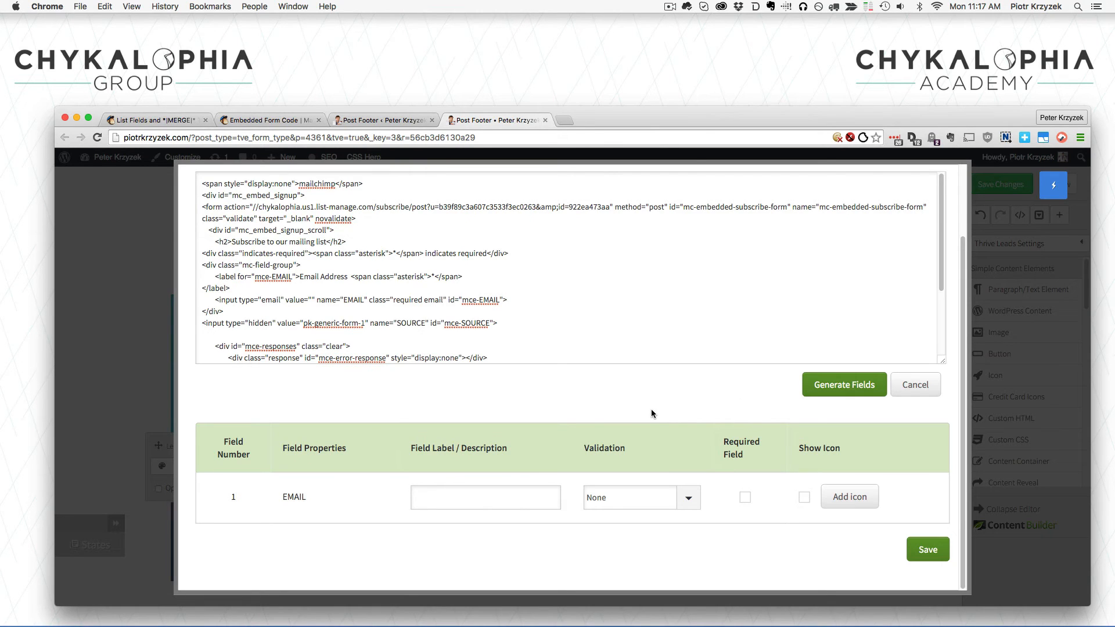
mouse_move(548, 472)
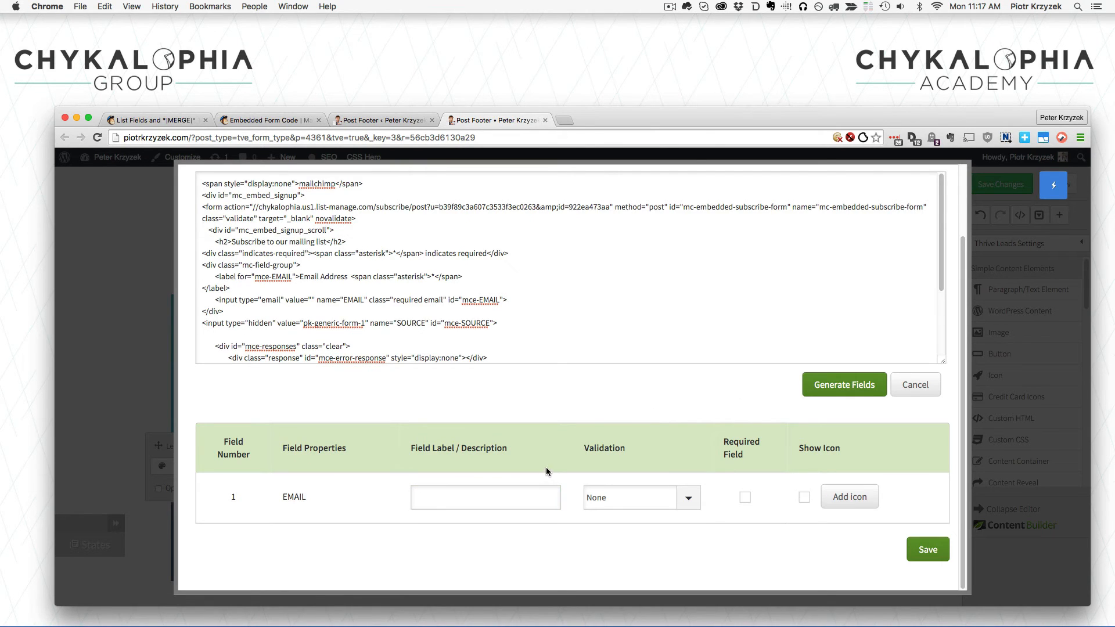
mouse_move(541, 432)
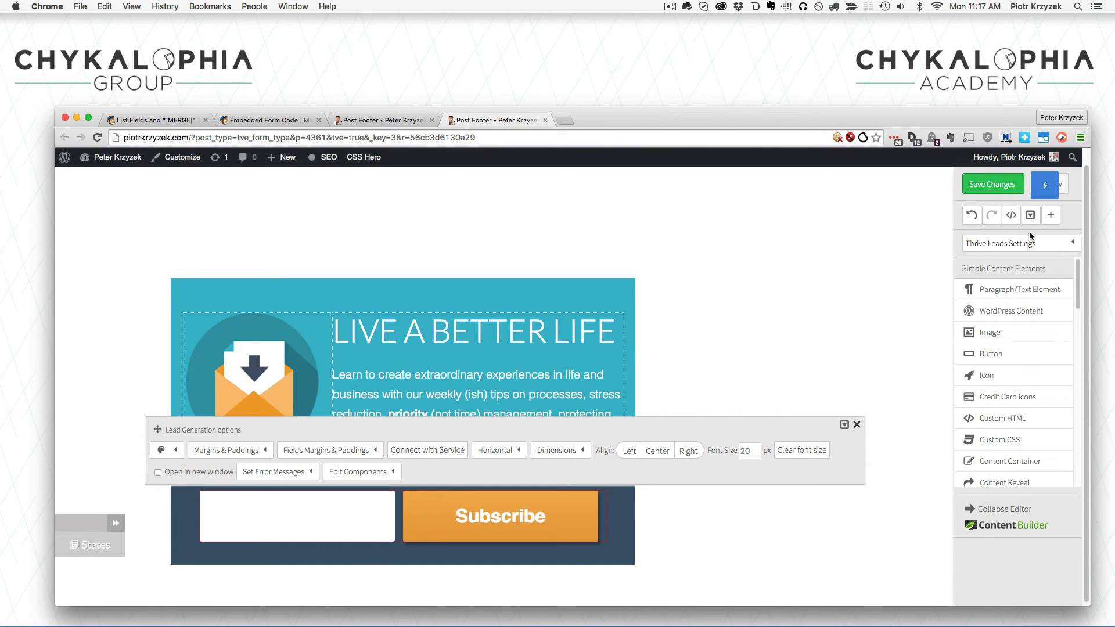
Reconnect the opt-in form through a new API service connection, saving with only the Email field.
left_click(857, 424)
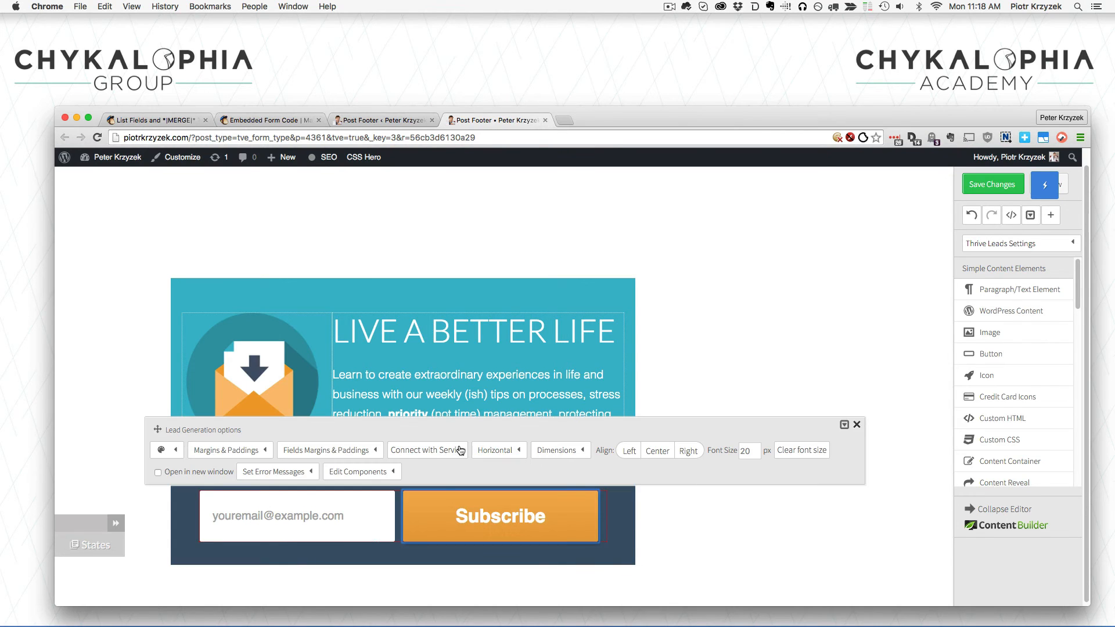
left_click(858, 425)
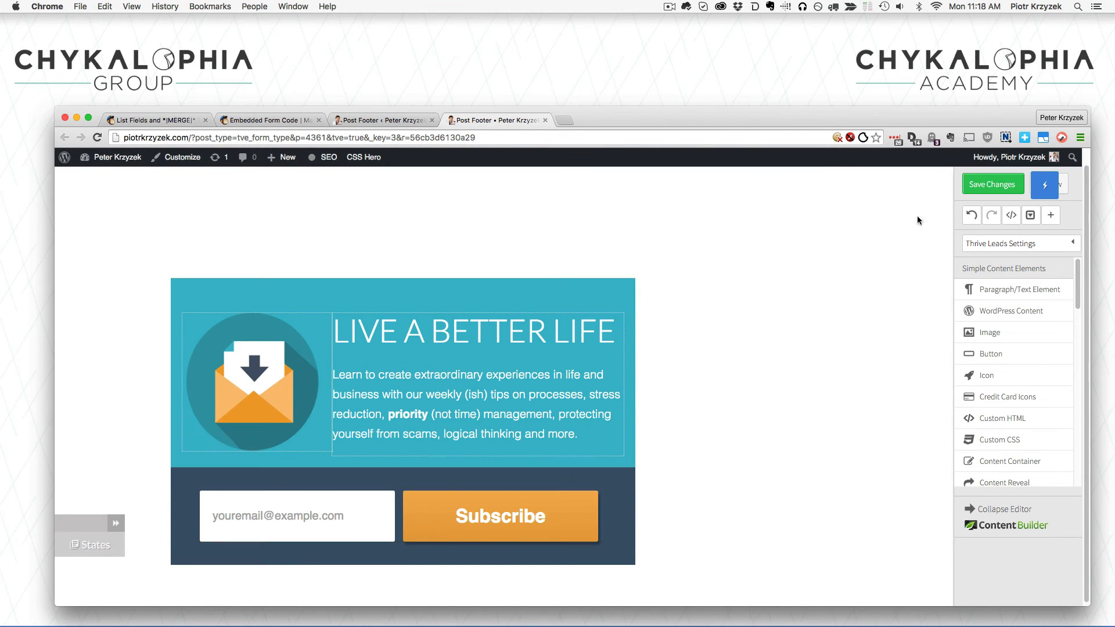
mouse_move(1011, 216)
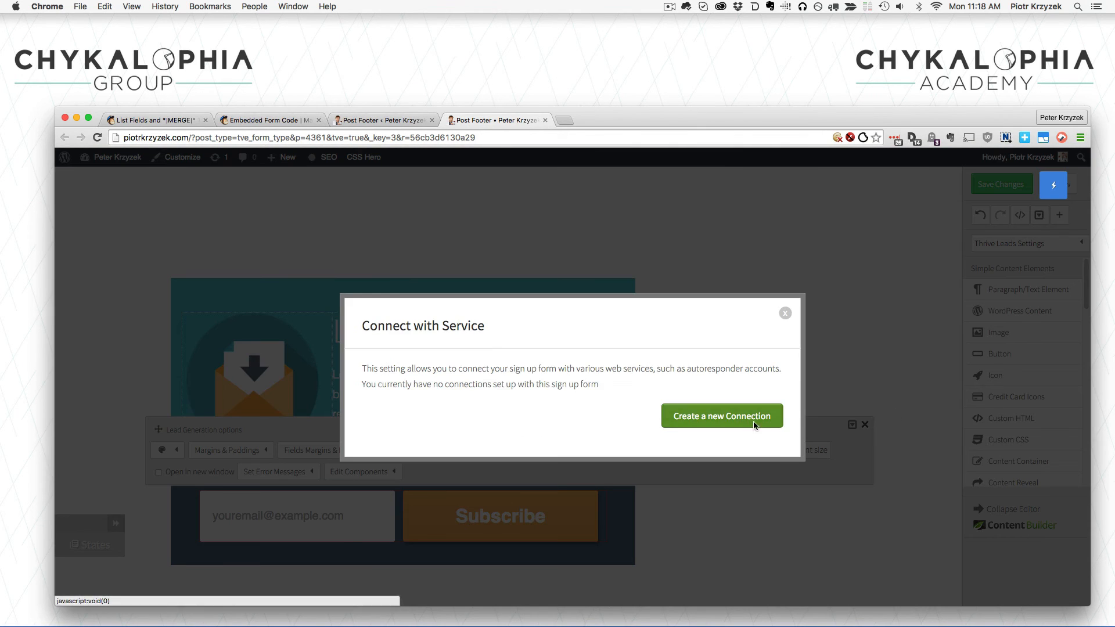
left_click(721, 416)
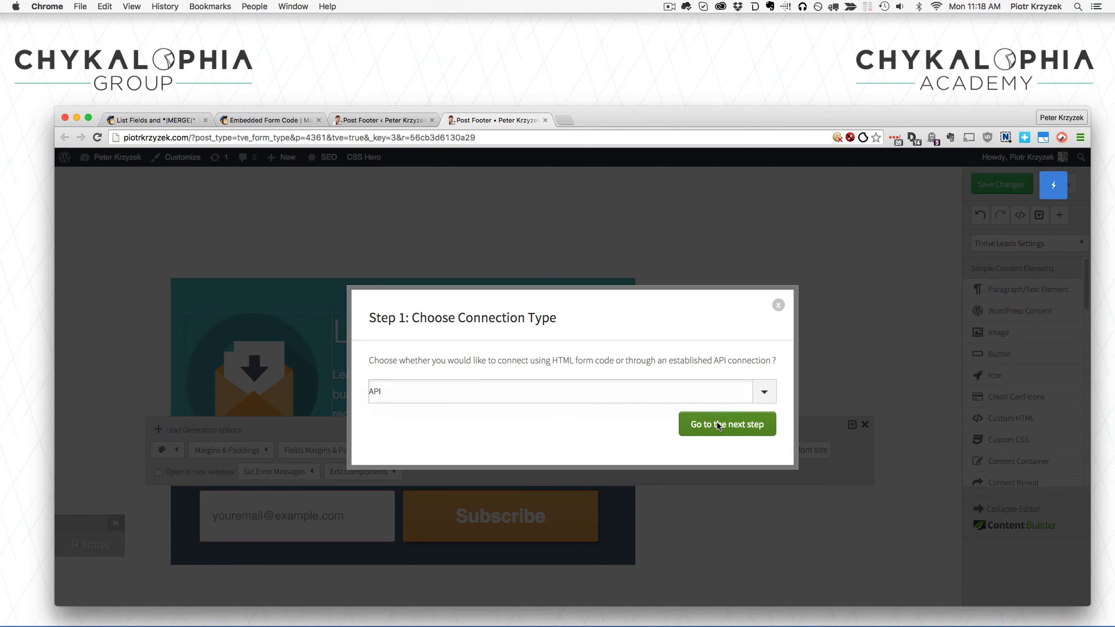
left_click(726, 424)
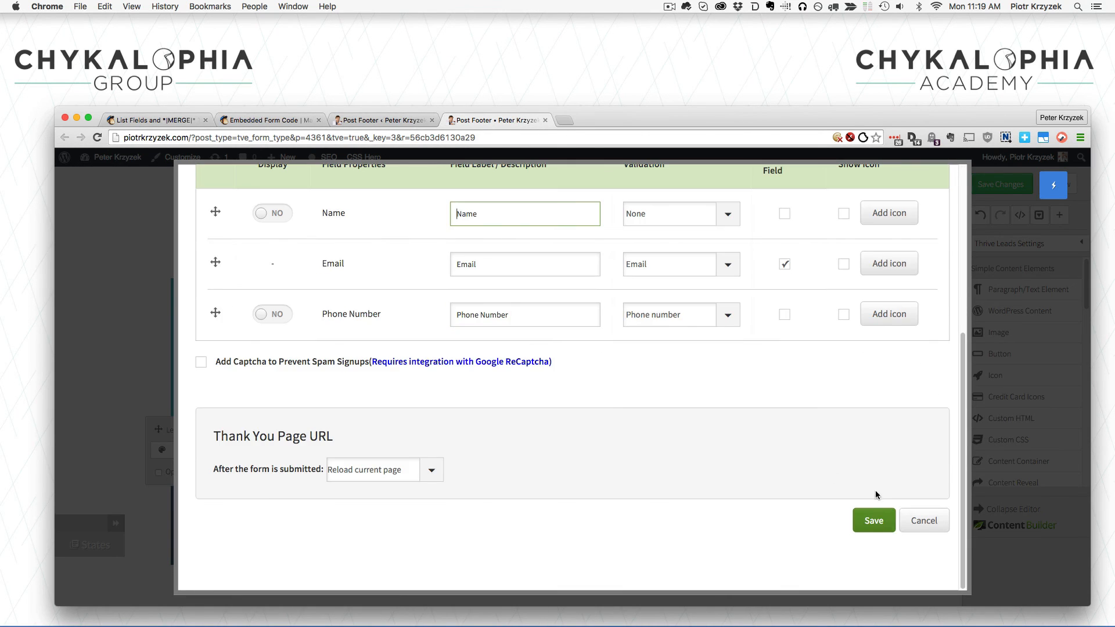
left_click(874, 519)
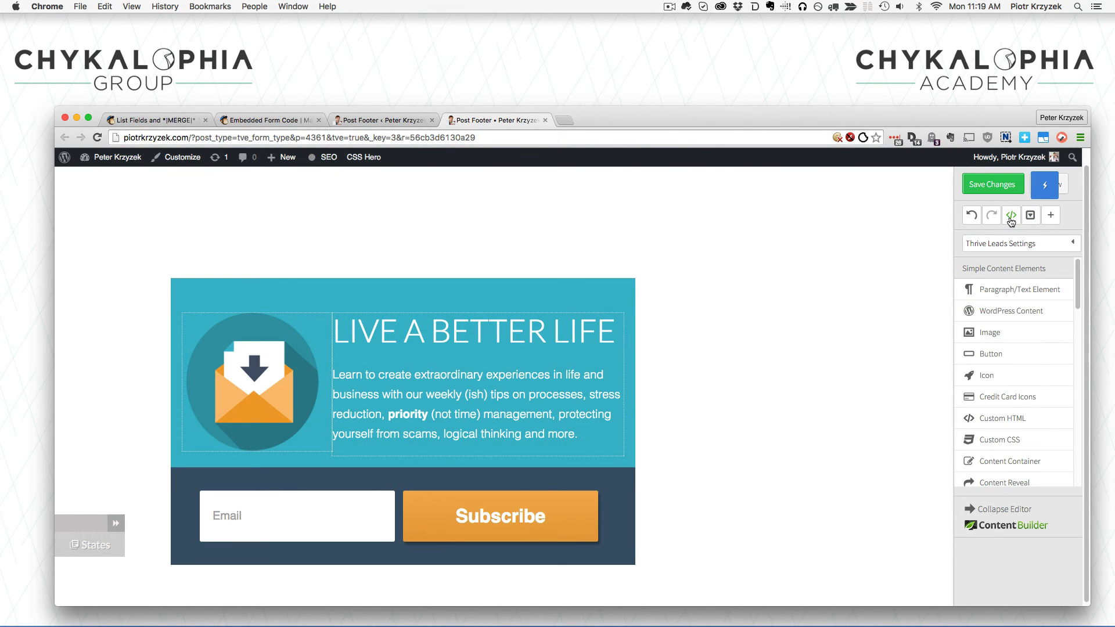
mouse_move(1011, 216)
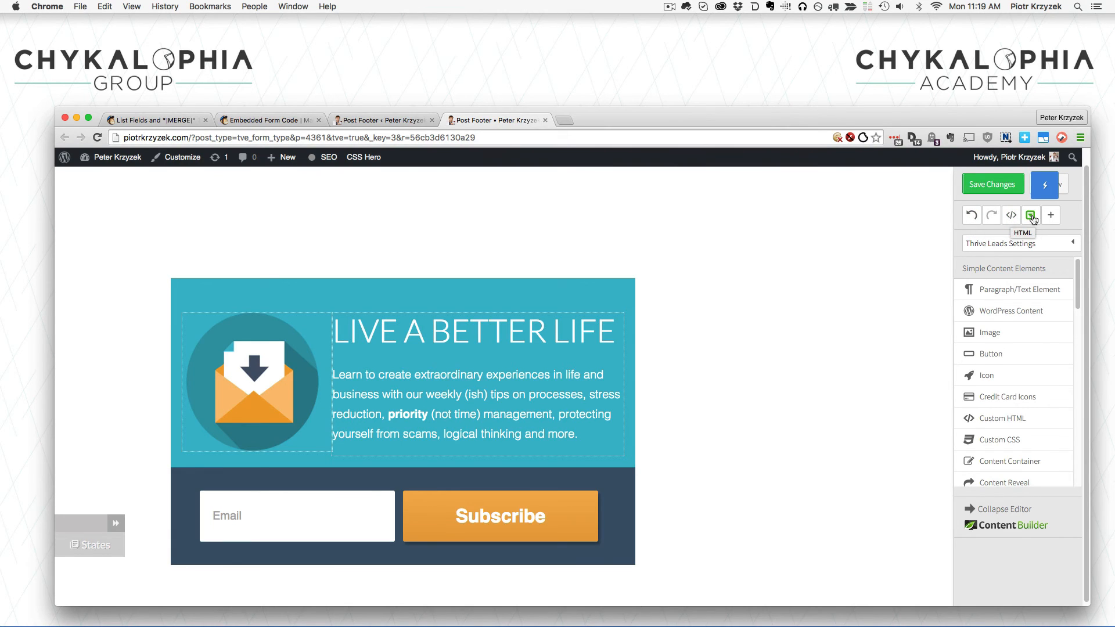
mouse_move(1011, 215)
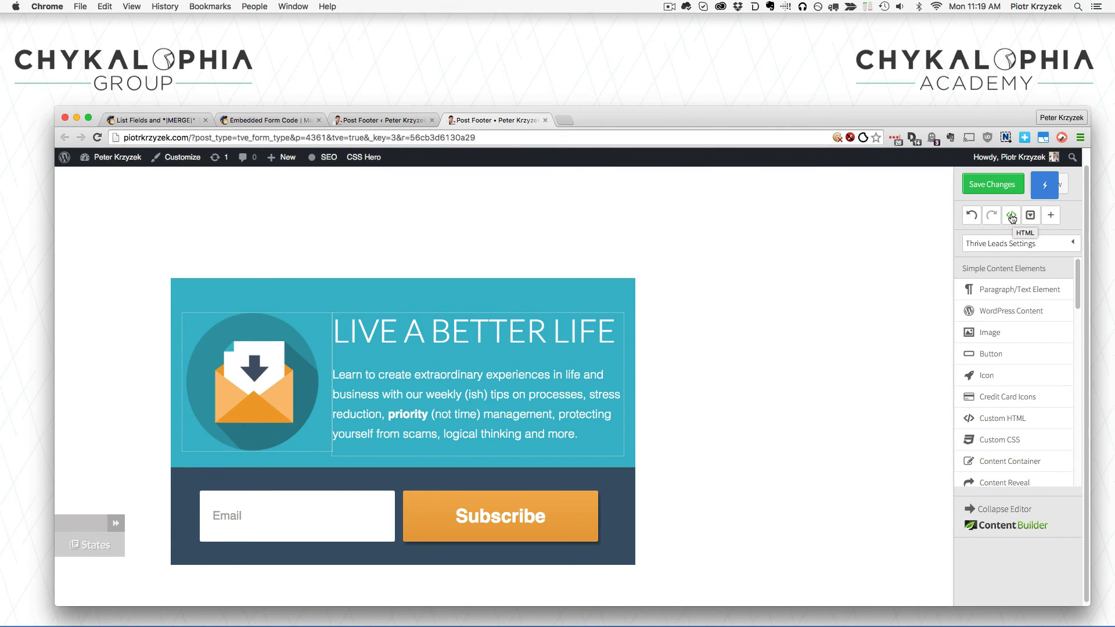
Open 'Edit the HTML of your Page' and locate the form's hidden inputs like _captcha_type.
left_click(1011, 215)
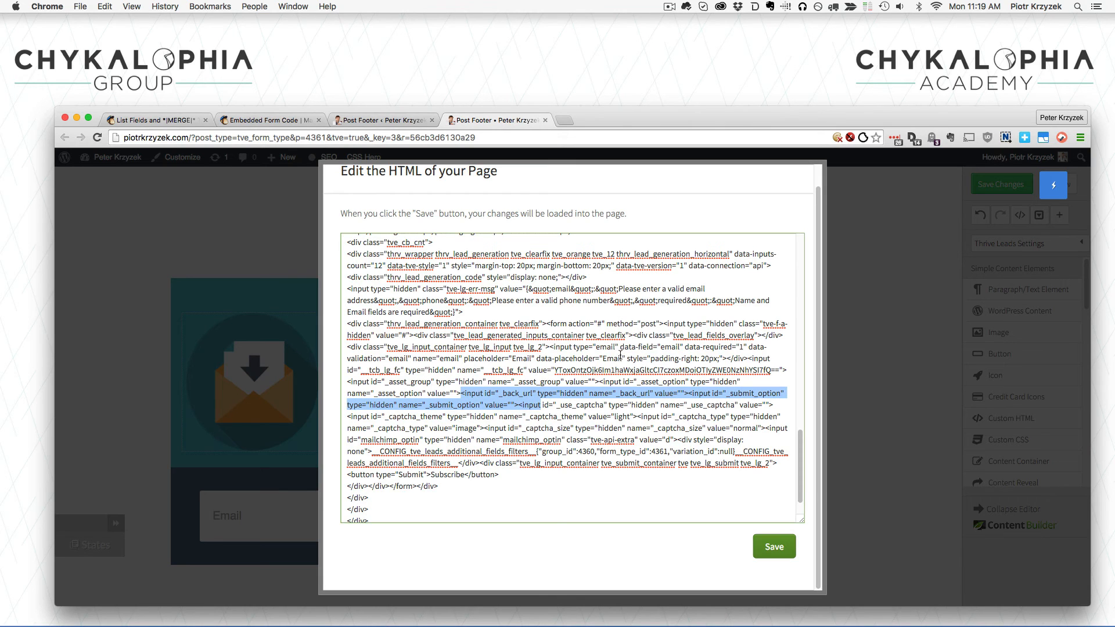
left_click(594, 405)
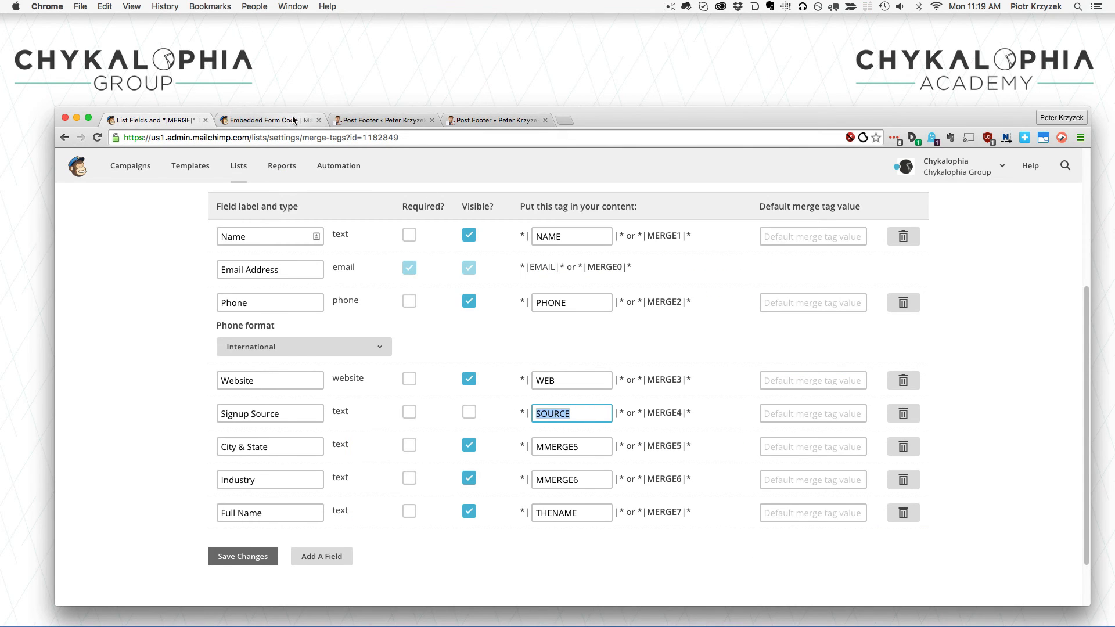
left_click(270, 119)
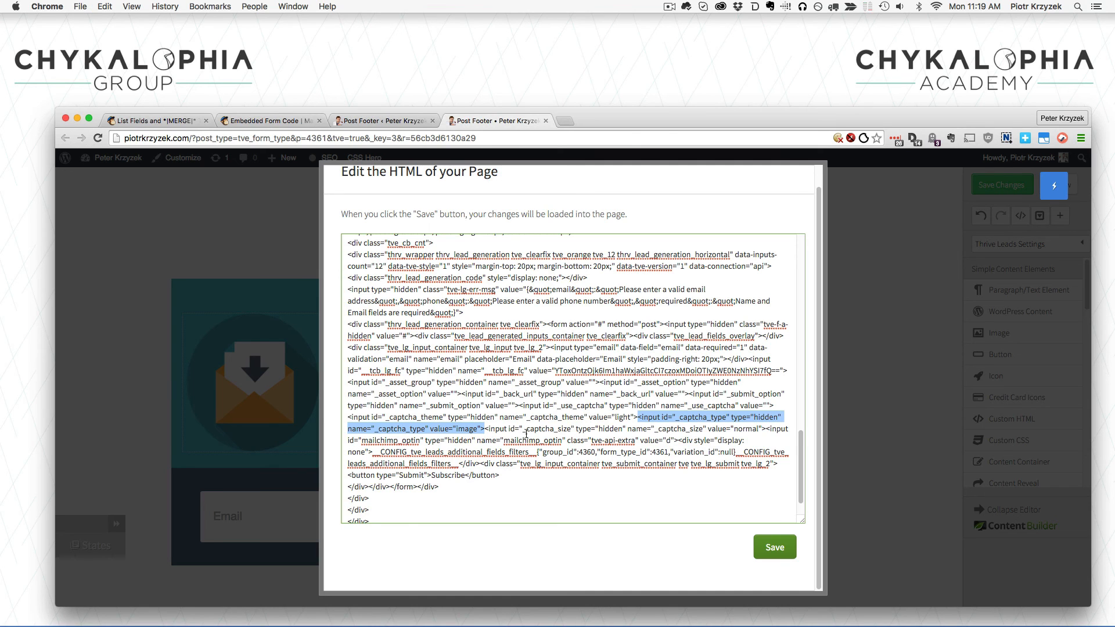
After the captcha_type input, type a hidden SOURCE input with id mce-SOURCE, value pk-my-awesome-form-1-foobar.
left_click(525, 433)
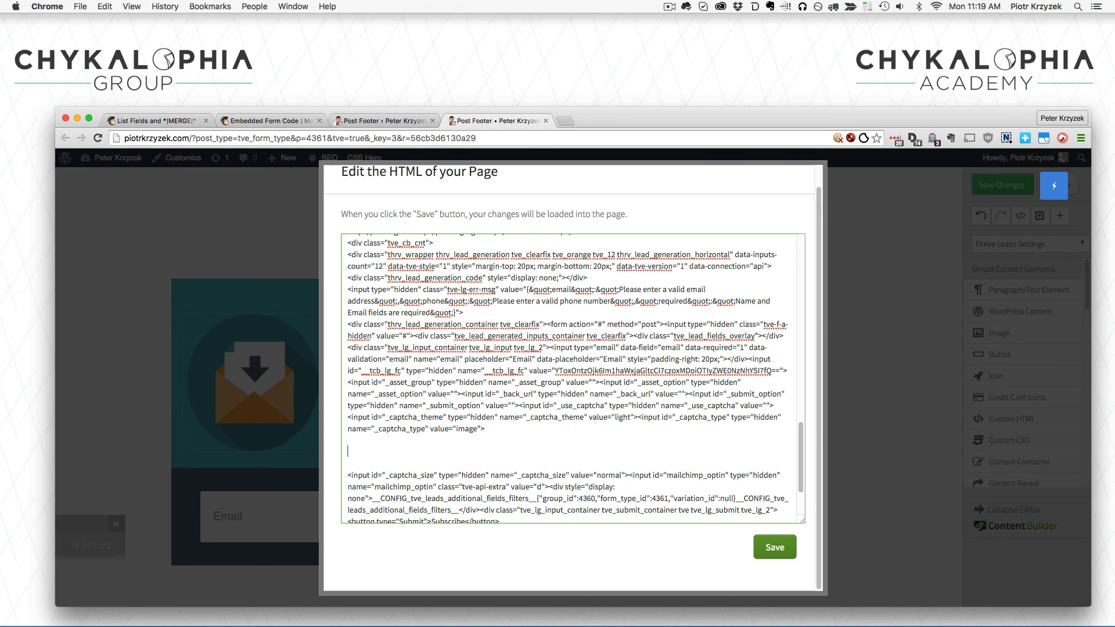
type("<input typ")
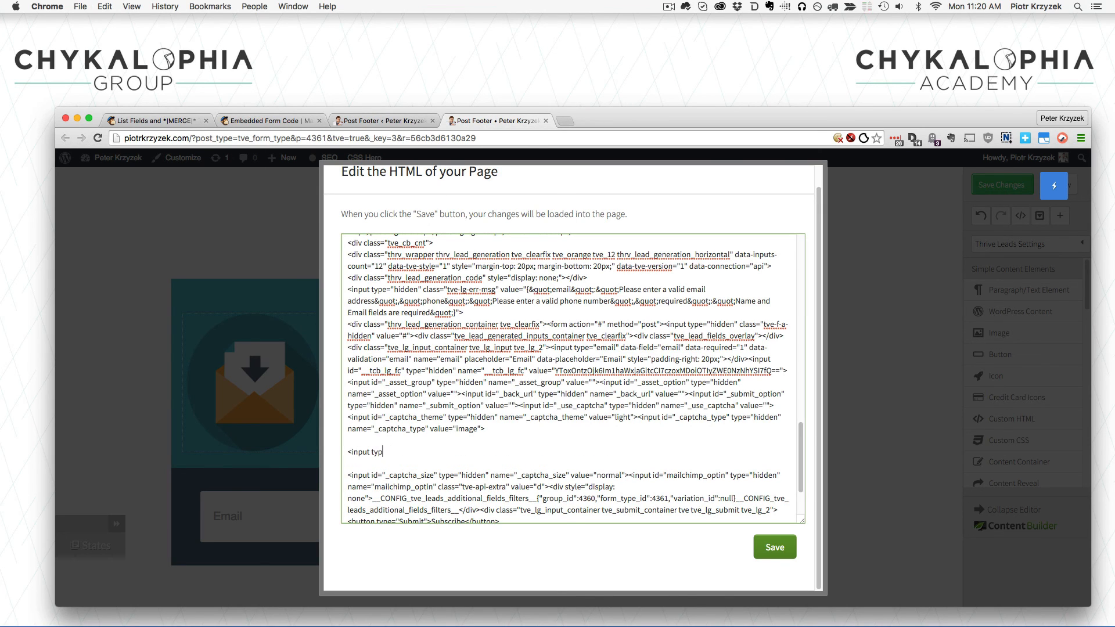
type("e=\"hidden")
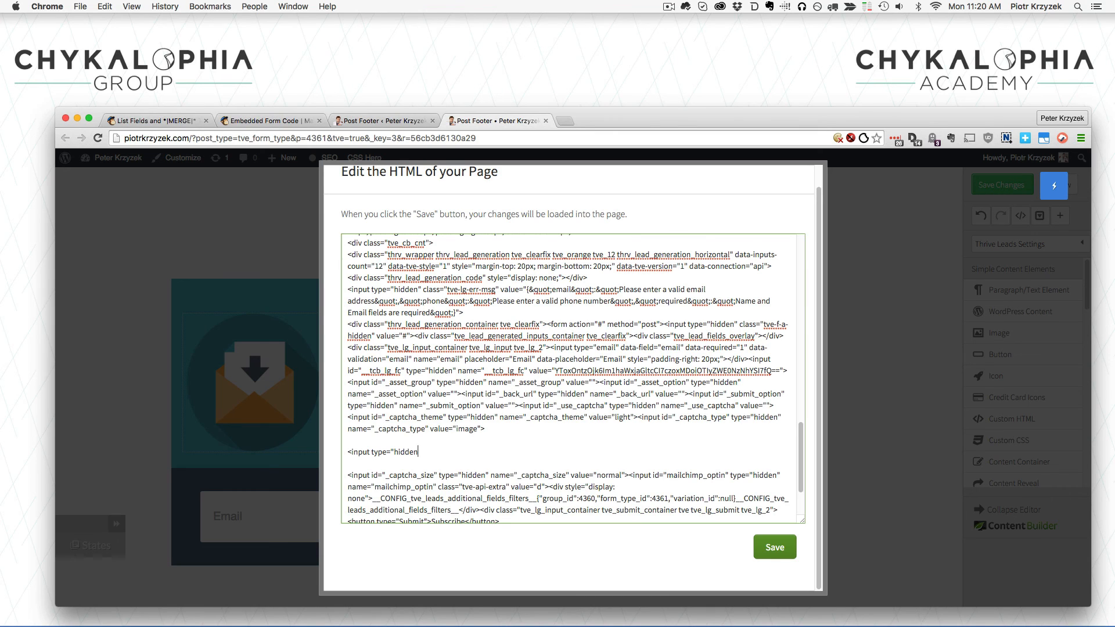
type("name=\"SOURc")
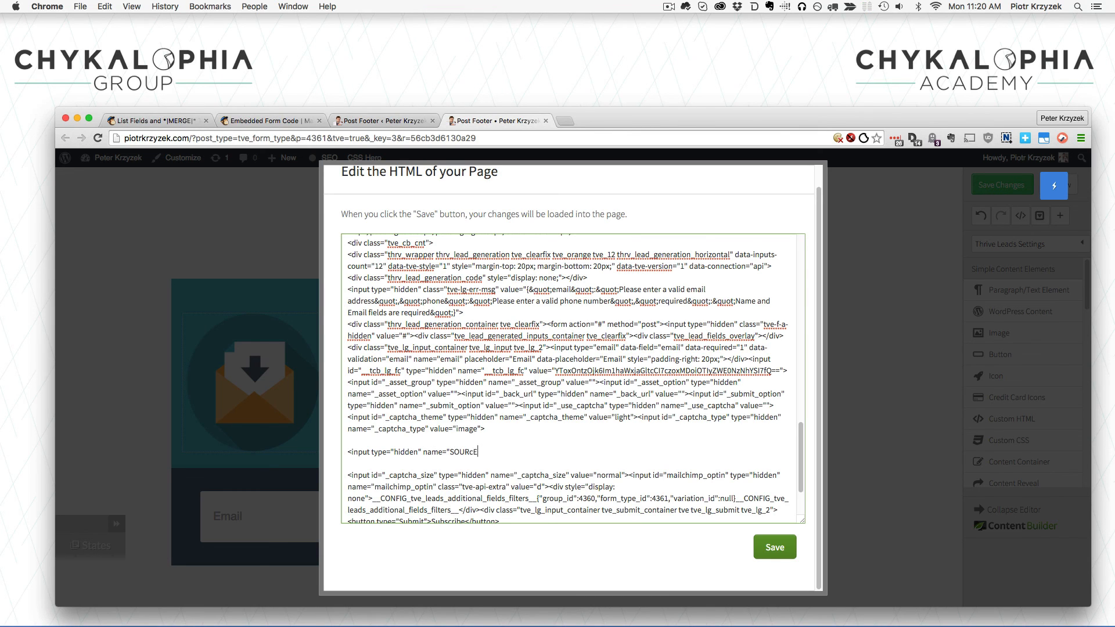
type("E")
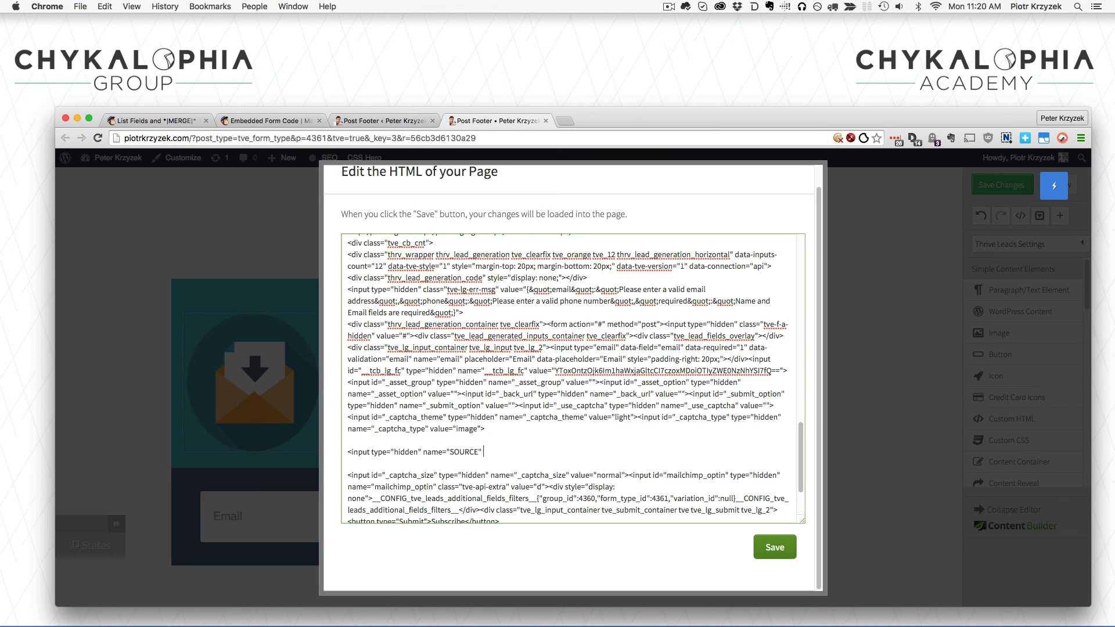
type("id=\"")
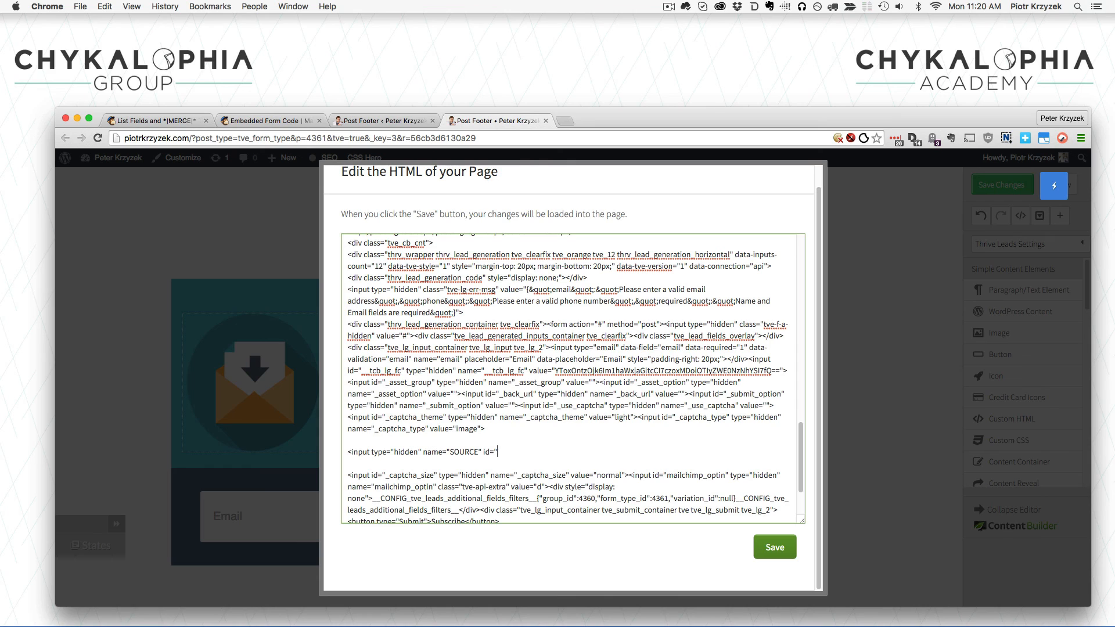
type("mc")
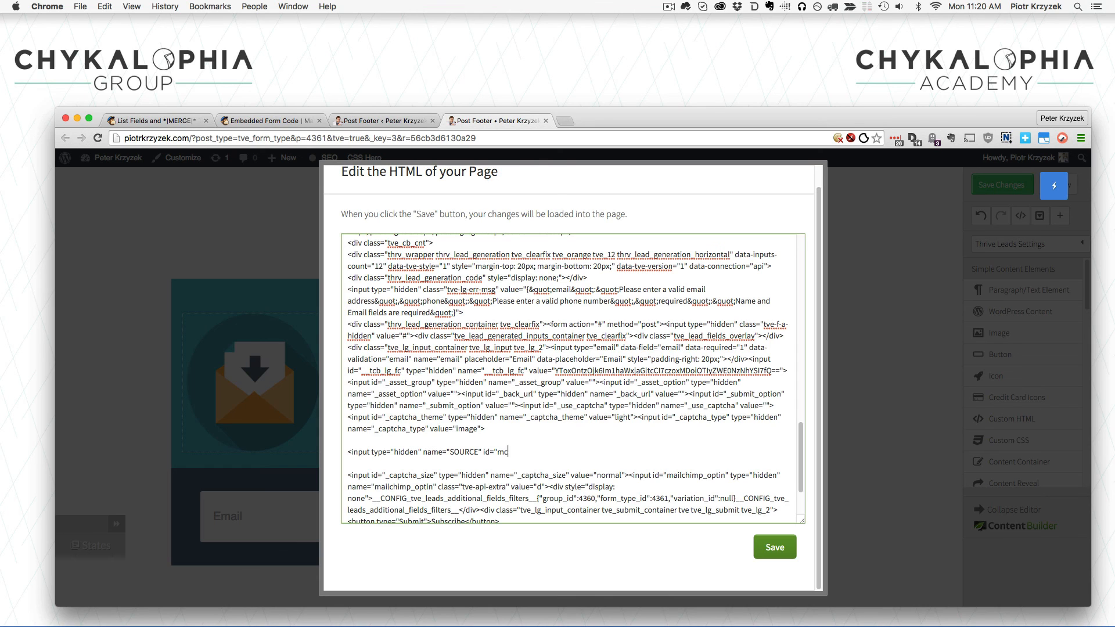
type("e-SOURCE\"")
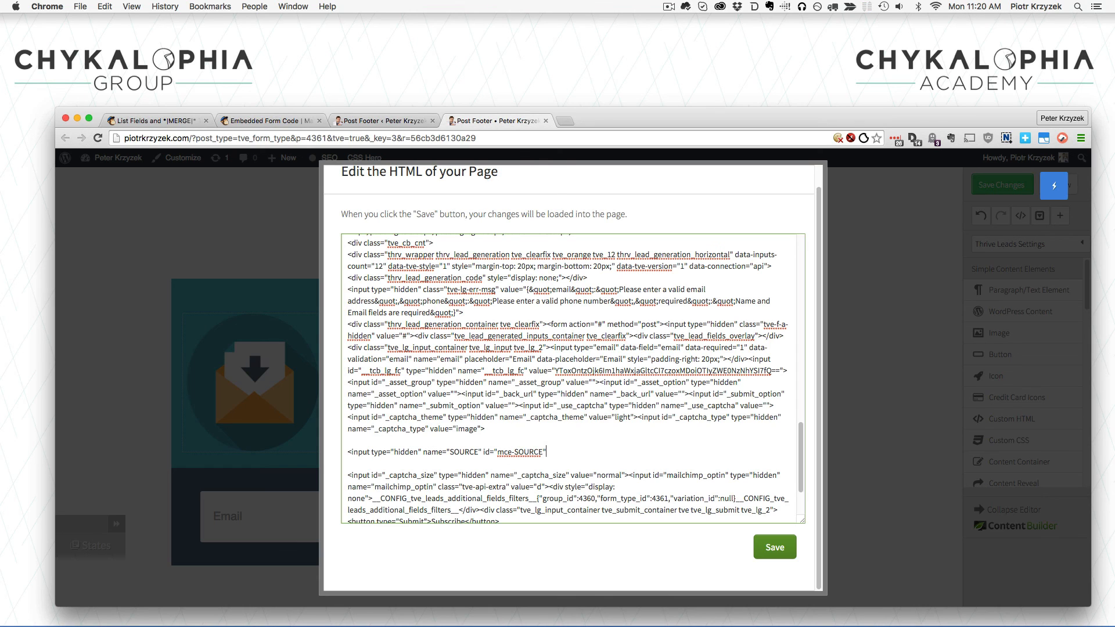
type("value=")
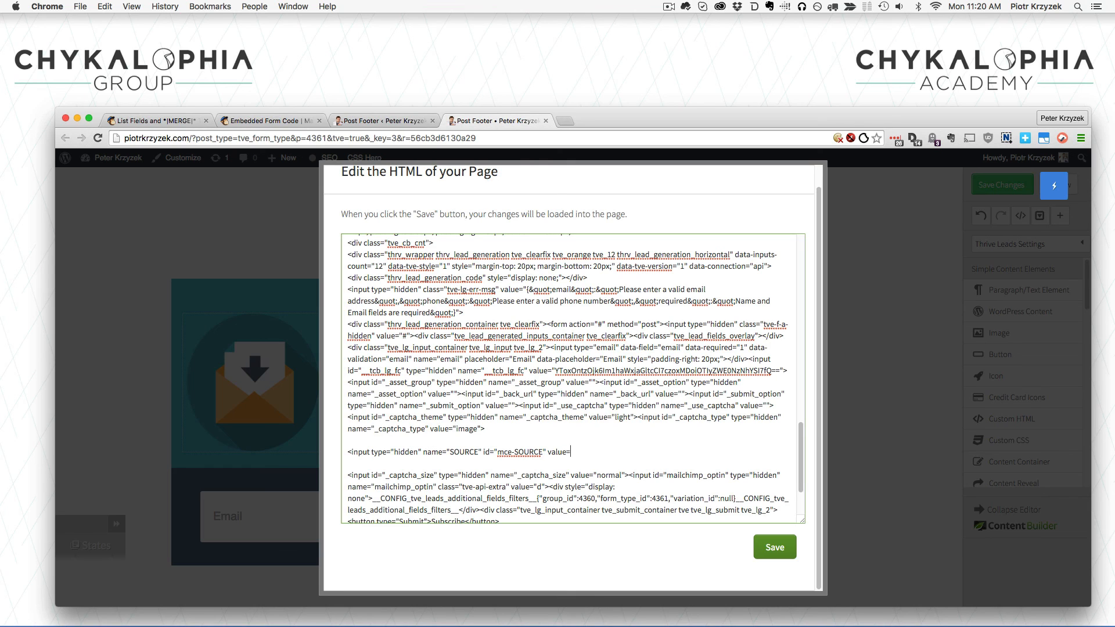
type("pk-")
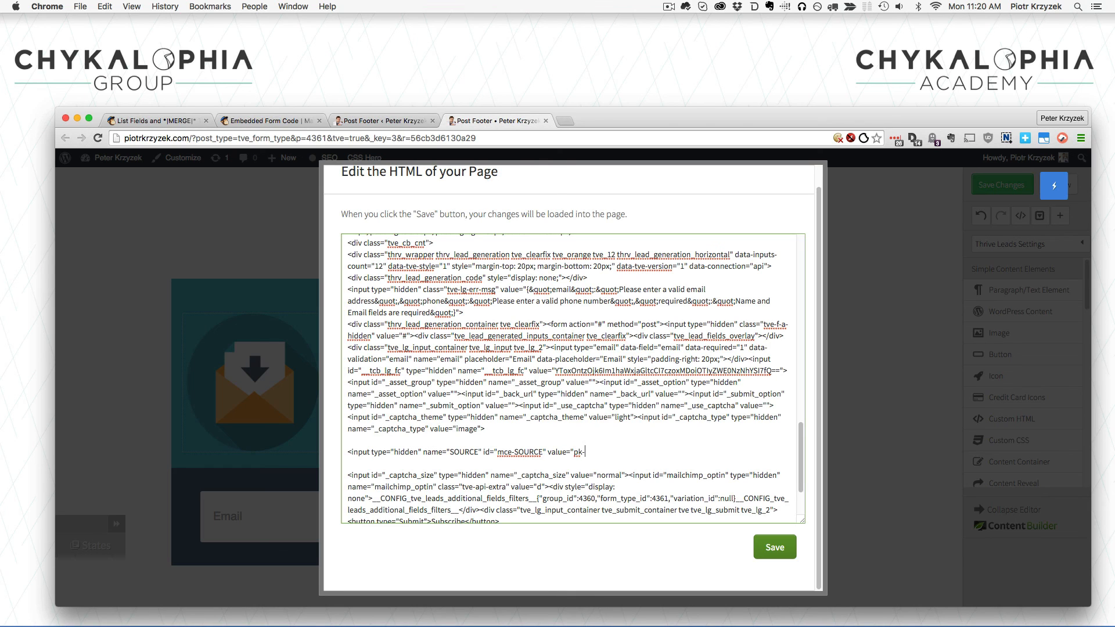
type("my-awesome-form")
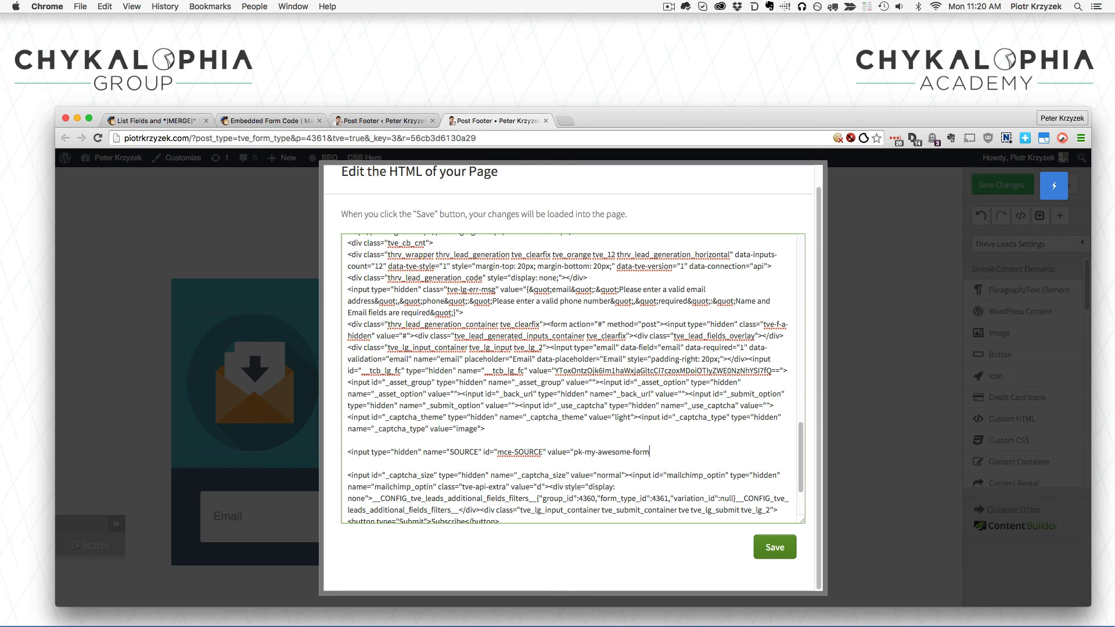
type("-1-foob")
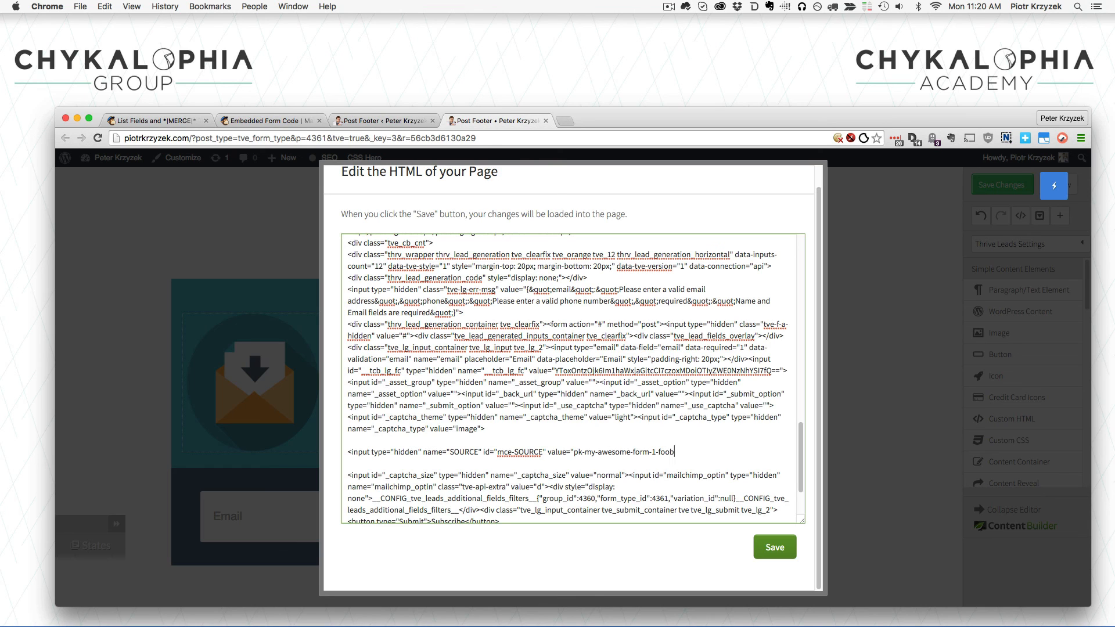
type("ar\">")
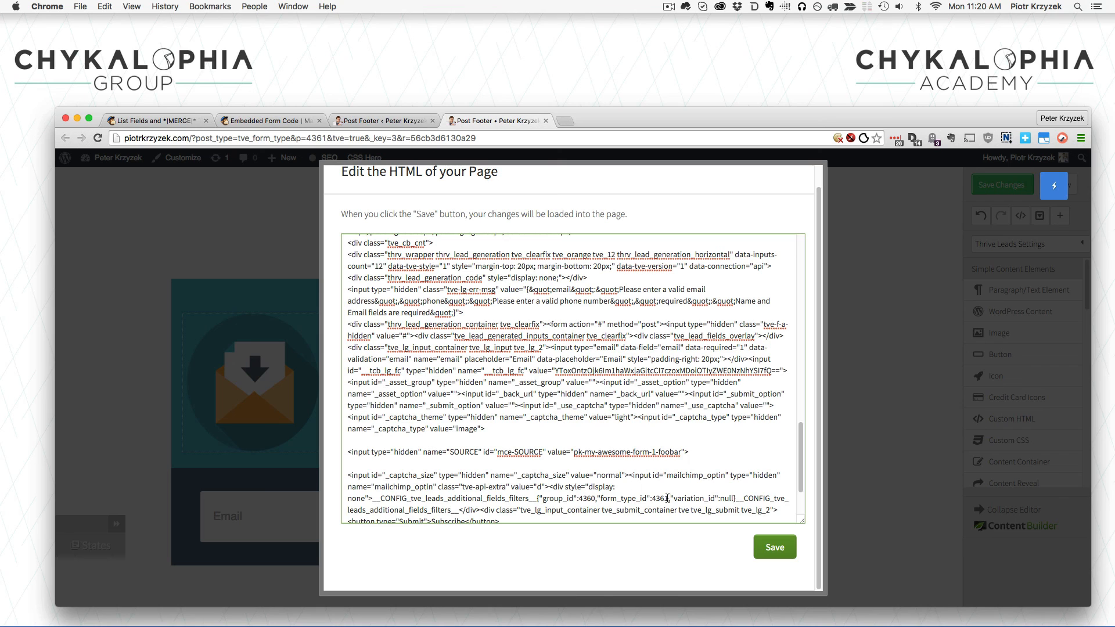
Save the edited page HTML and select the reloaded sign-up form.
left_click(774, 547)
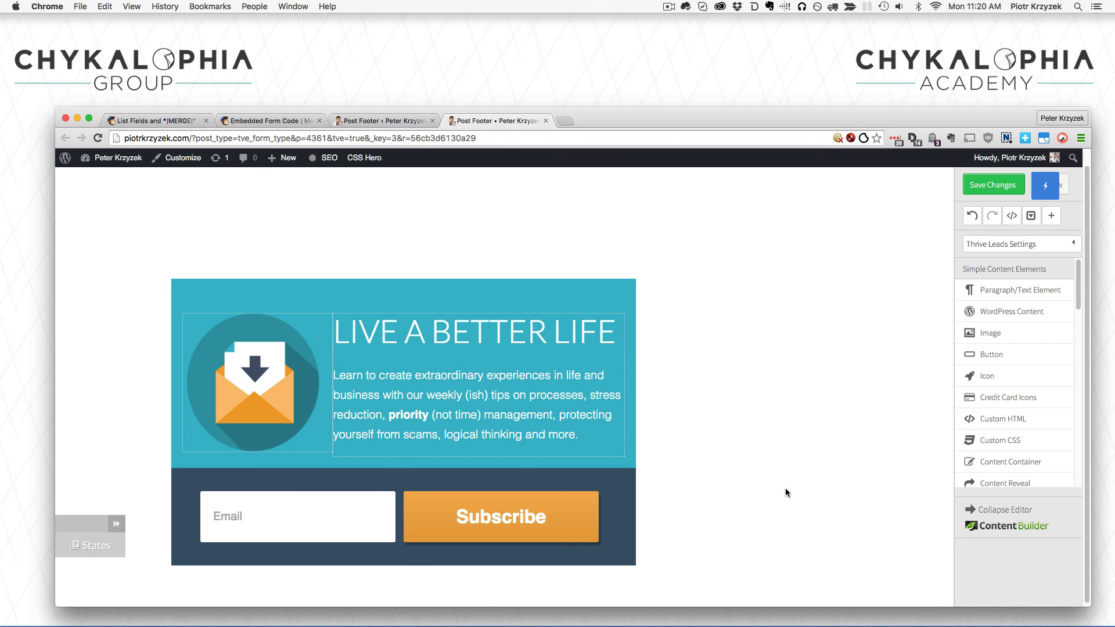
mouse_move(1031, 216)
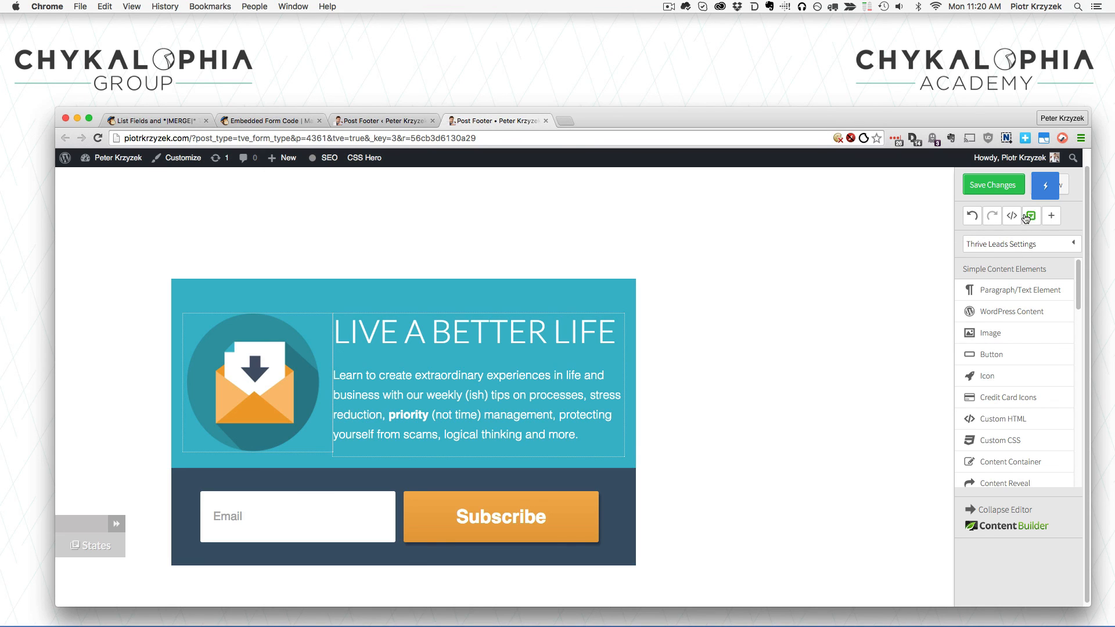
left_click(501, 516)
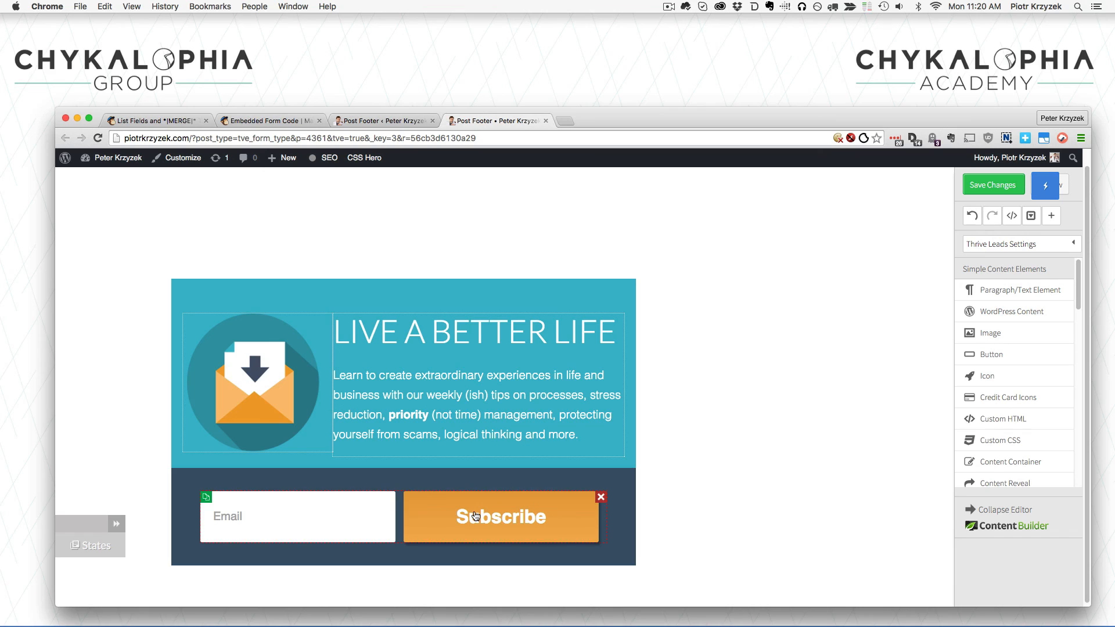